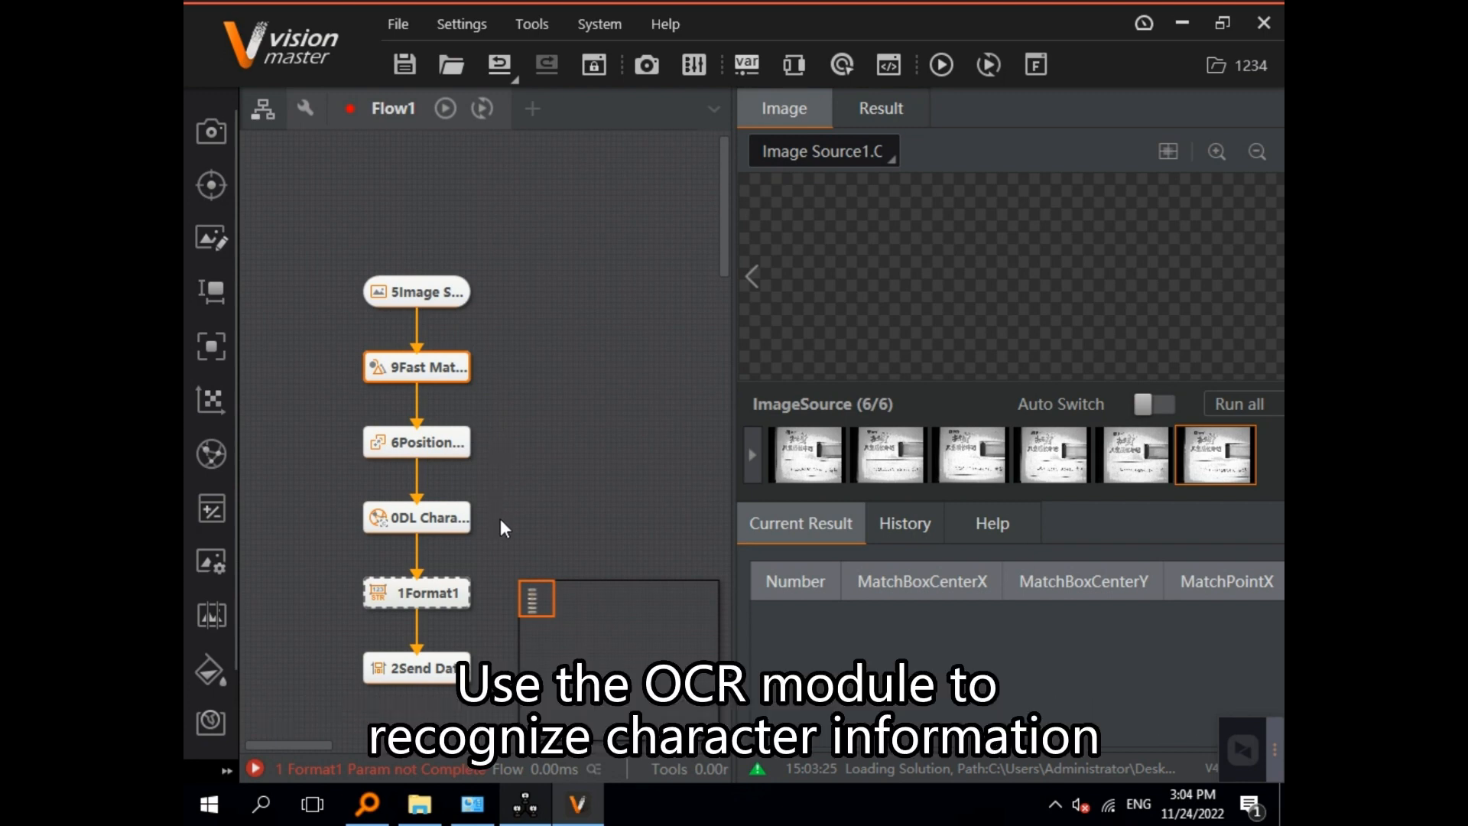
{"action": "mouse_move", "coordinate": [503, 586]}
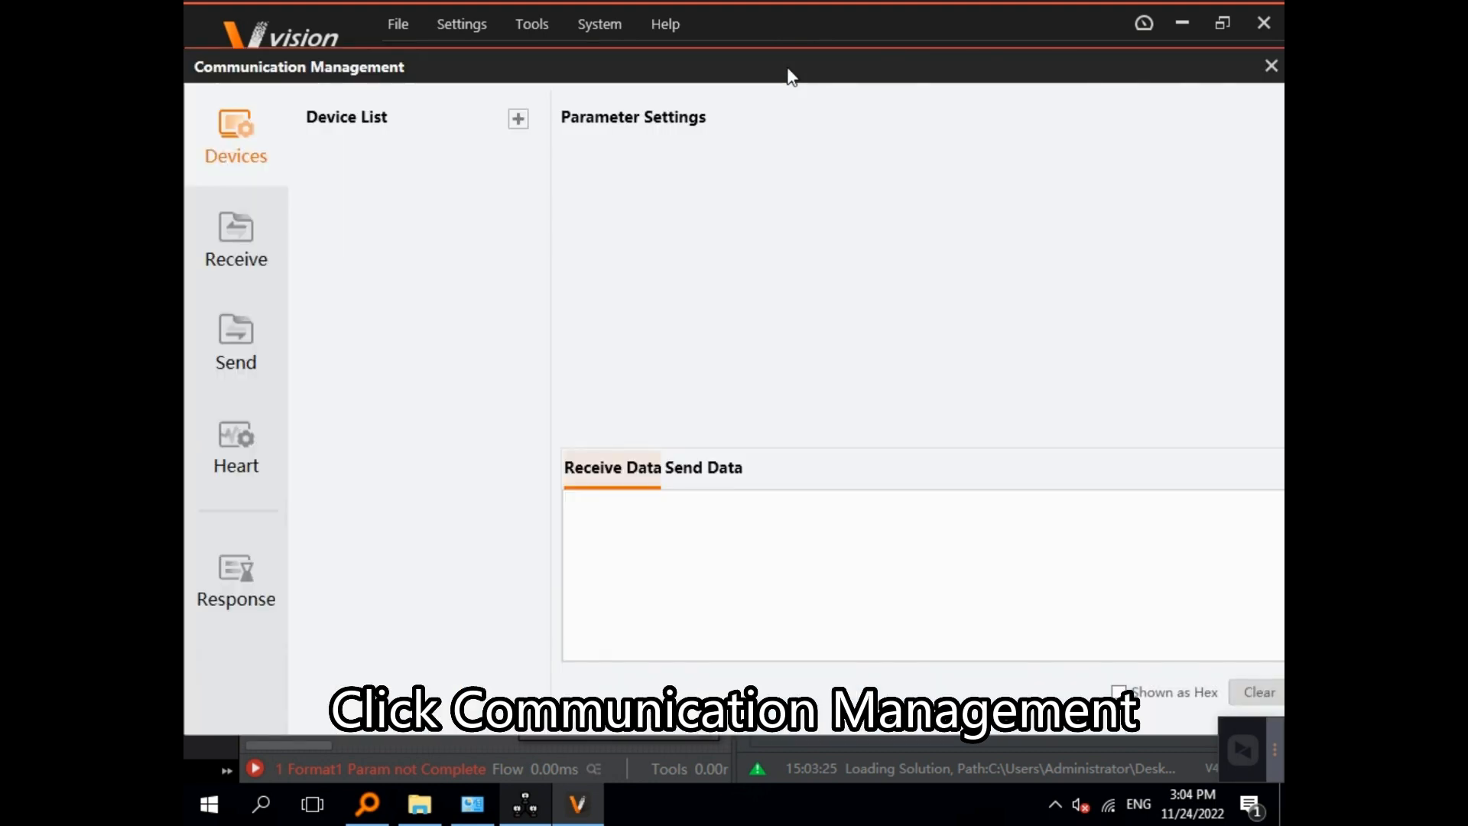
Add a new communication device and choose UDP as its protocol type
{"action": "left_click", "coordinate": [518, 120]}
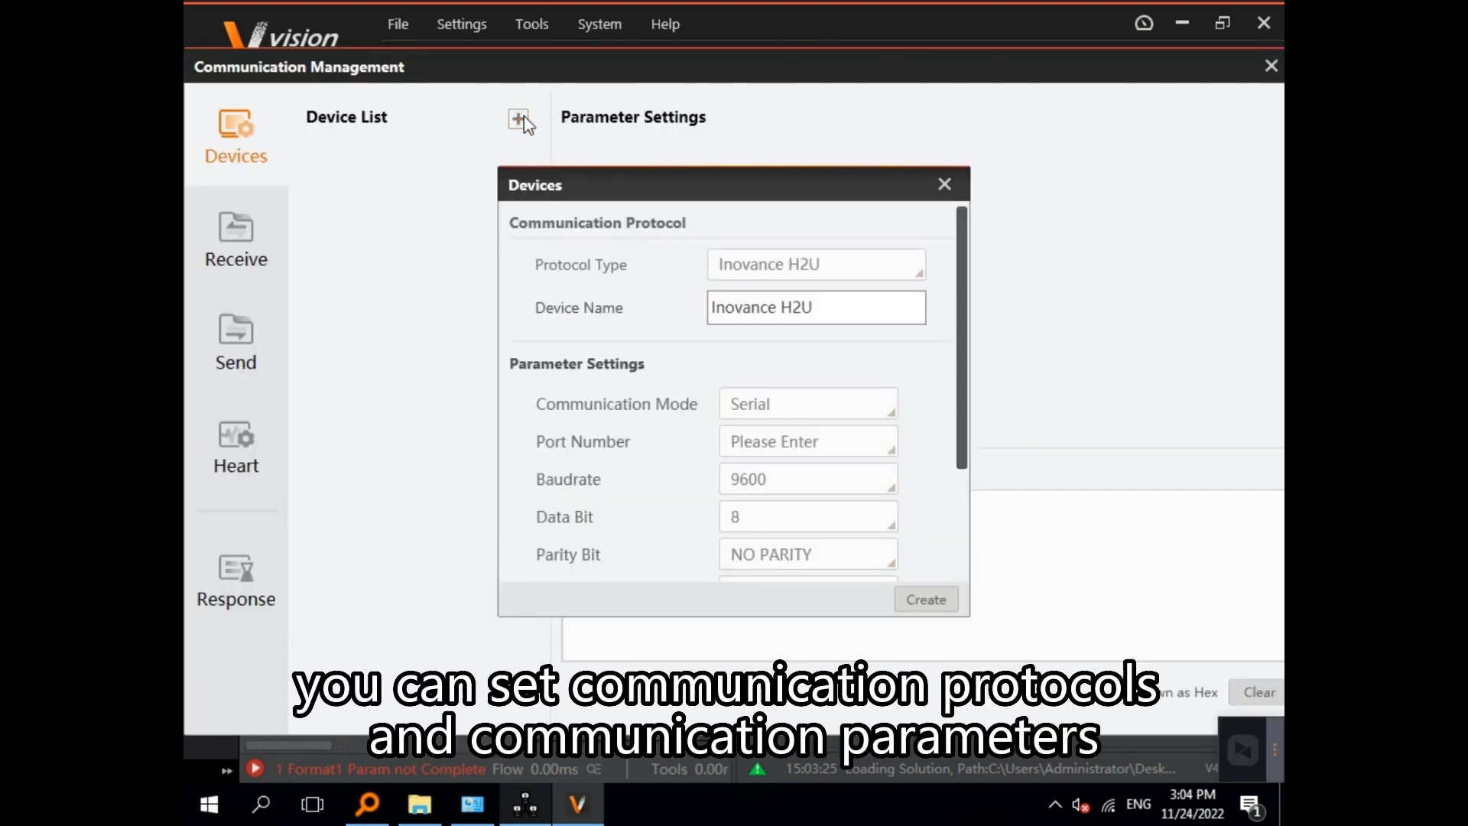
{"action": "mouse_move", "coordinate": [623, 180]}
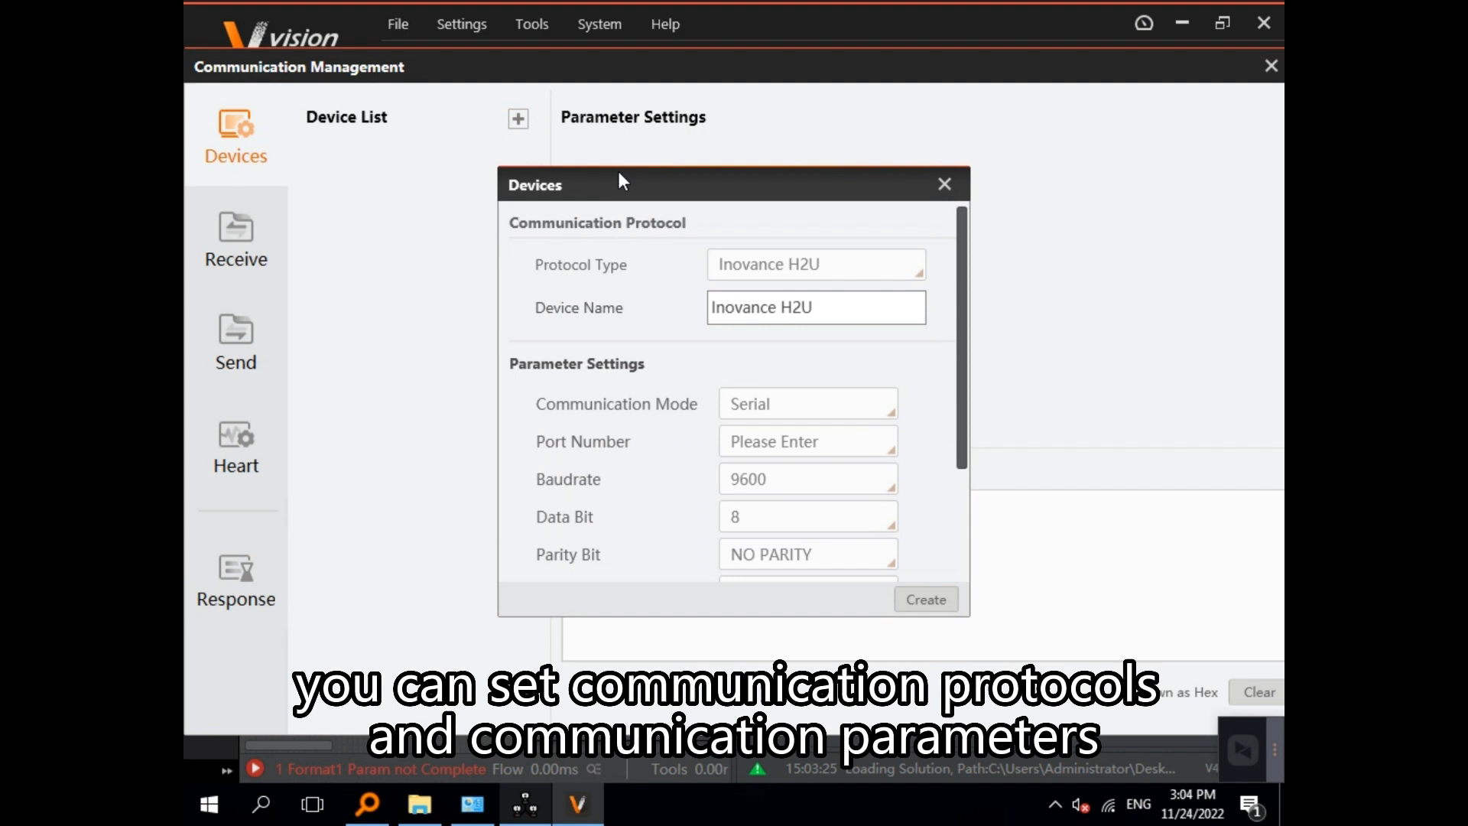
{"action": "left_click", "coordinate": [815, 264]}
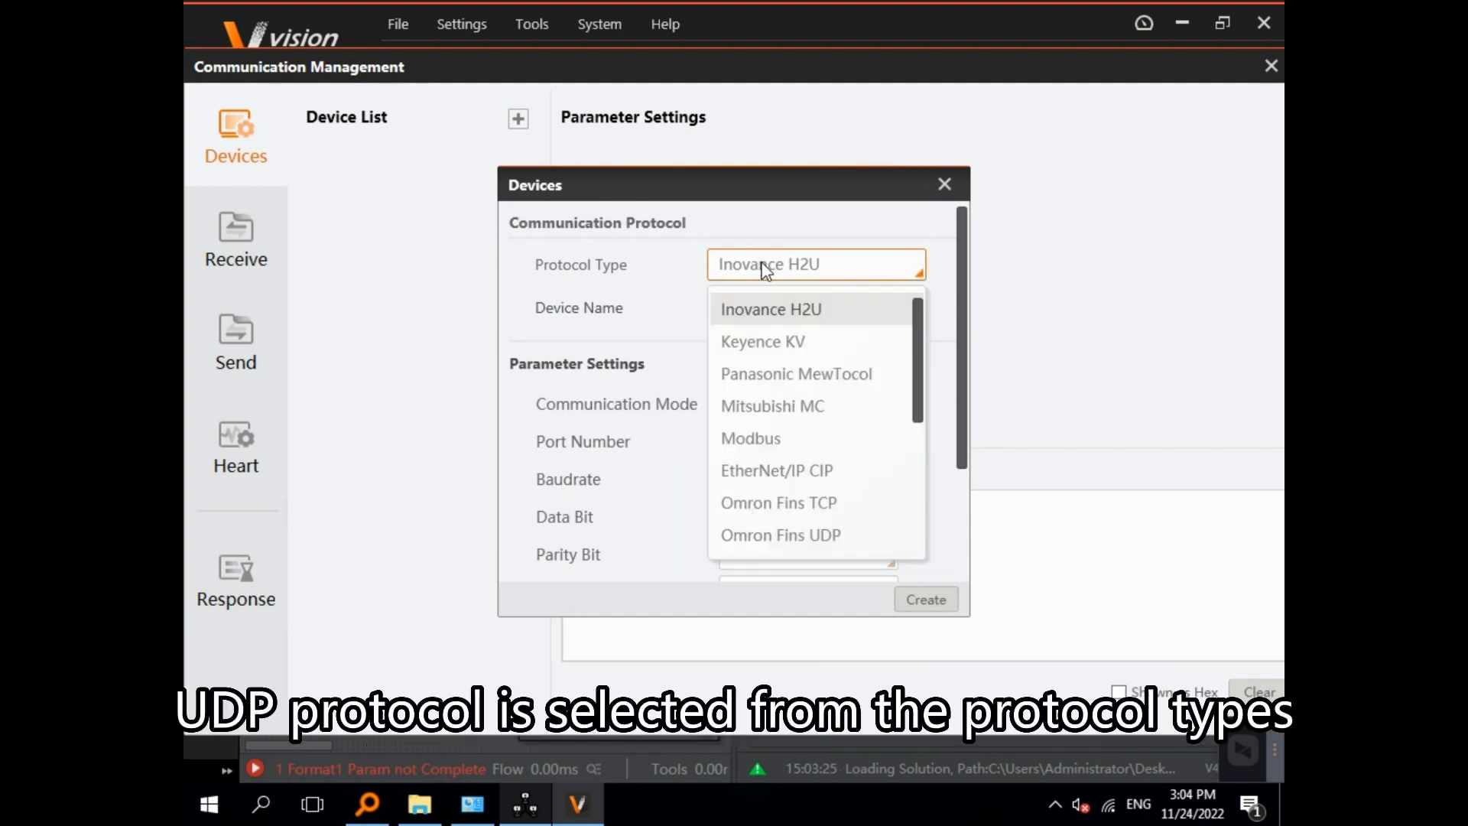
{"action": "mouse_move", "coordinate": [919, 397]}
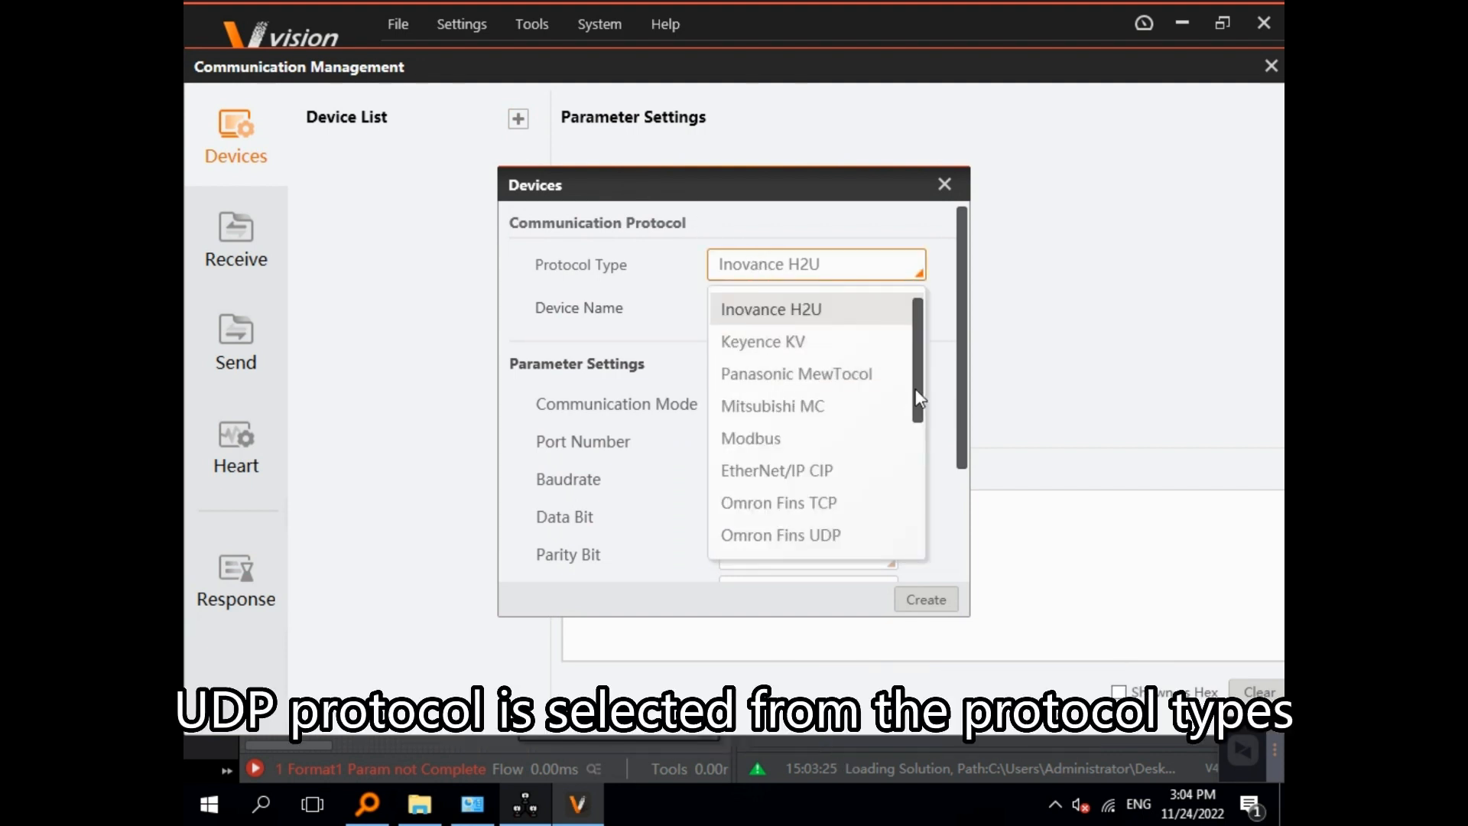
{"action": "scroll", "scroll_direction": "down", "scroll_amount": 3}
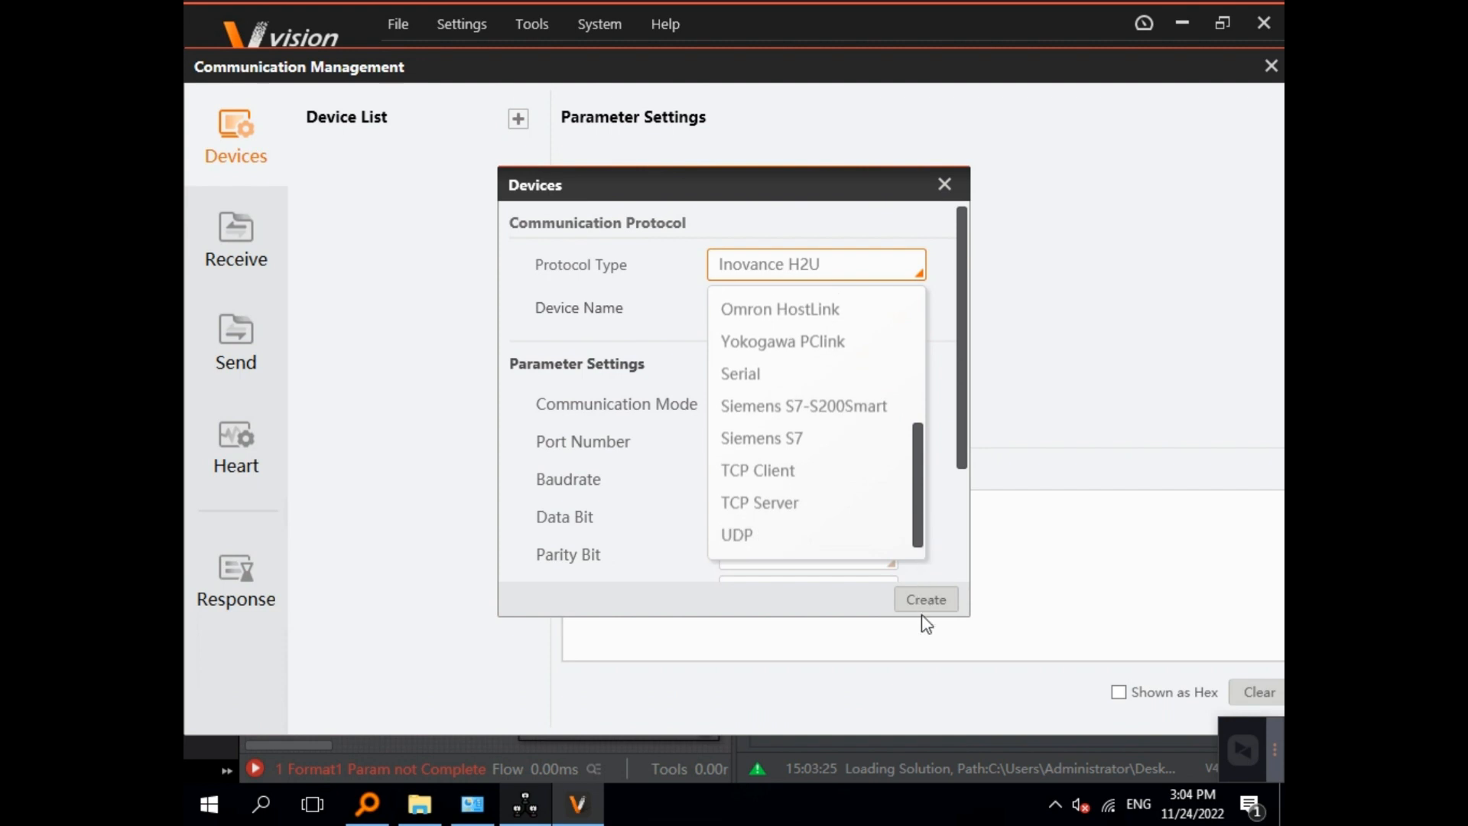
{"action": "left_click", "coordinate": [736, 534]}
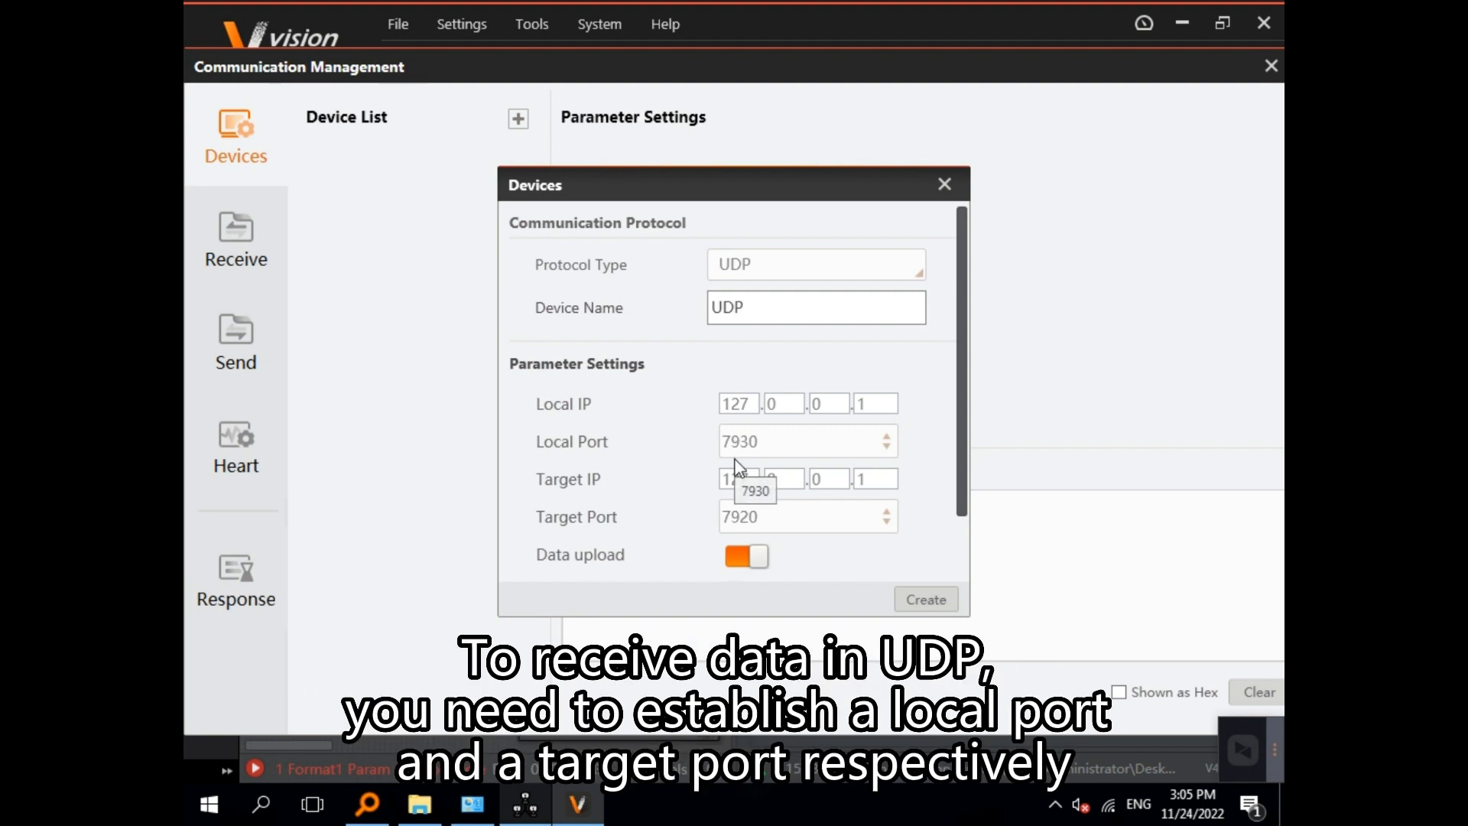
{"action": "mouse_move", "coordinate": [737, 472]}
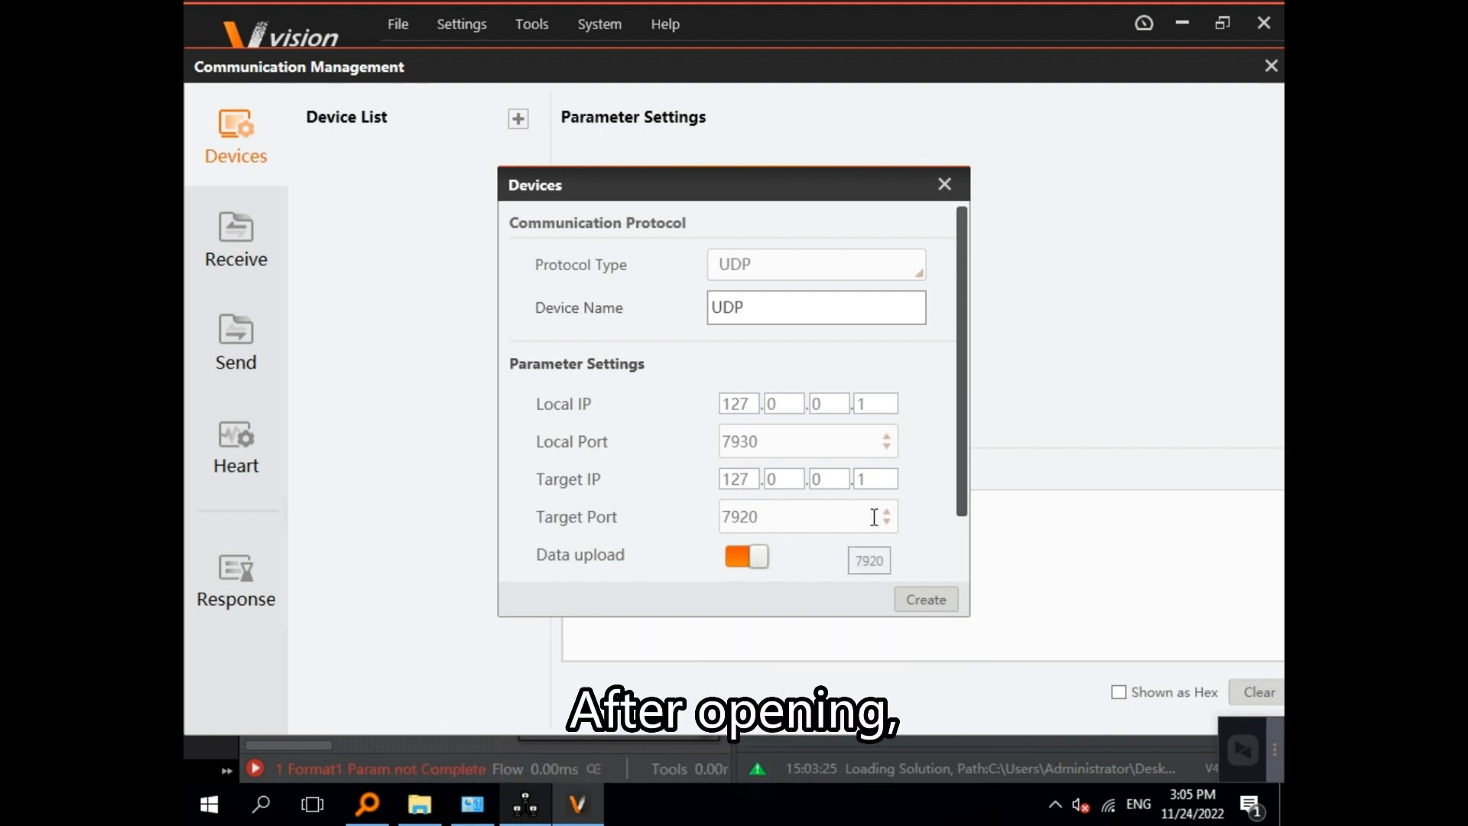
Keep ports 7930/7920, enable auto-reconnect, and create the UDP device
{"action": "scroll", "scroll_direction": "down", "scroll_amount": 3}
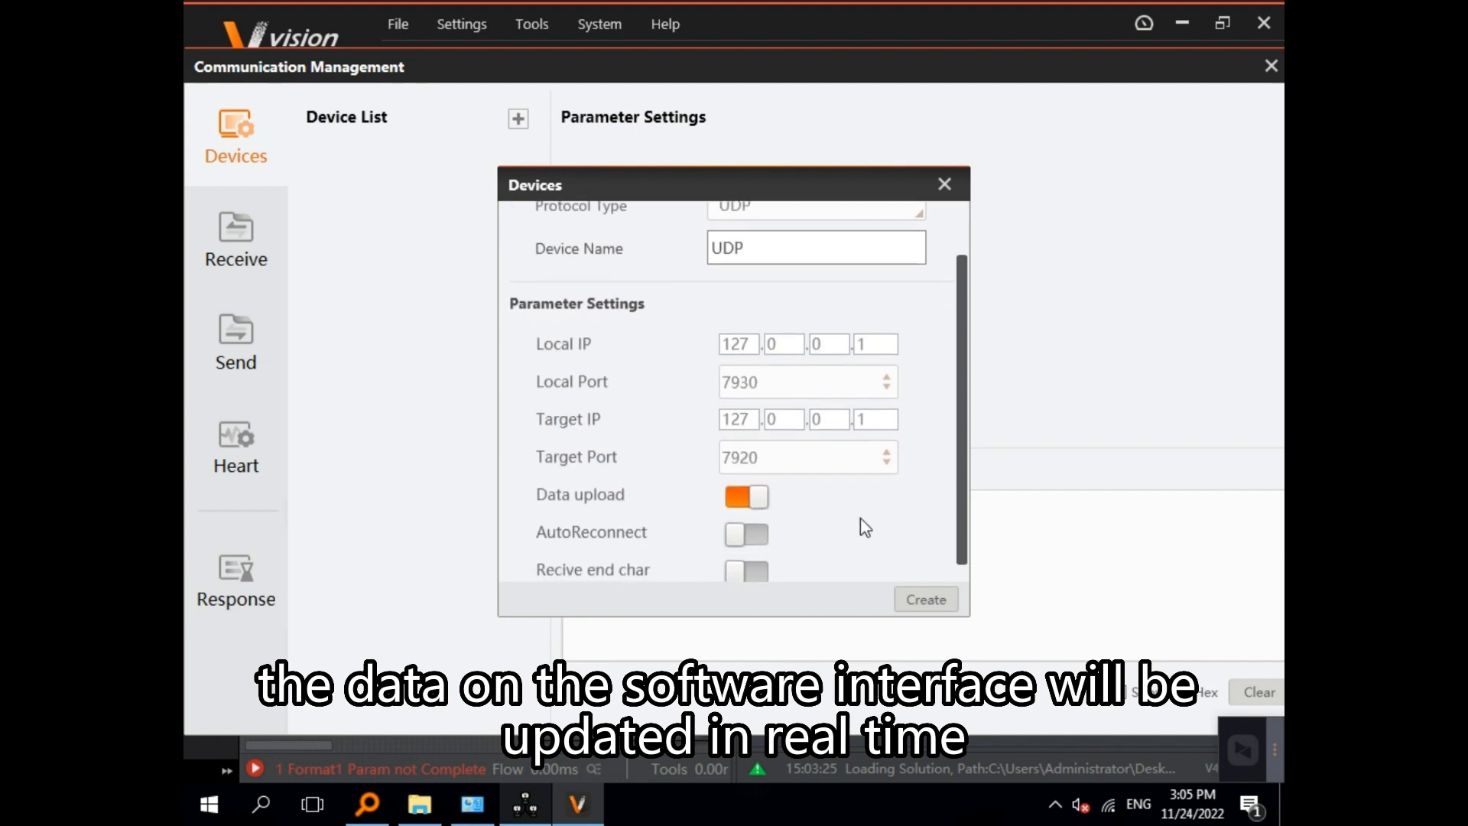
{"action": "mouse_move", "coordinate": [790, 514]}
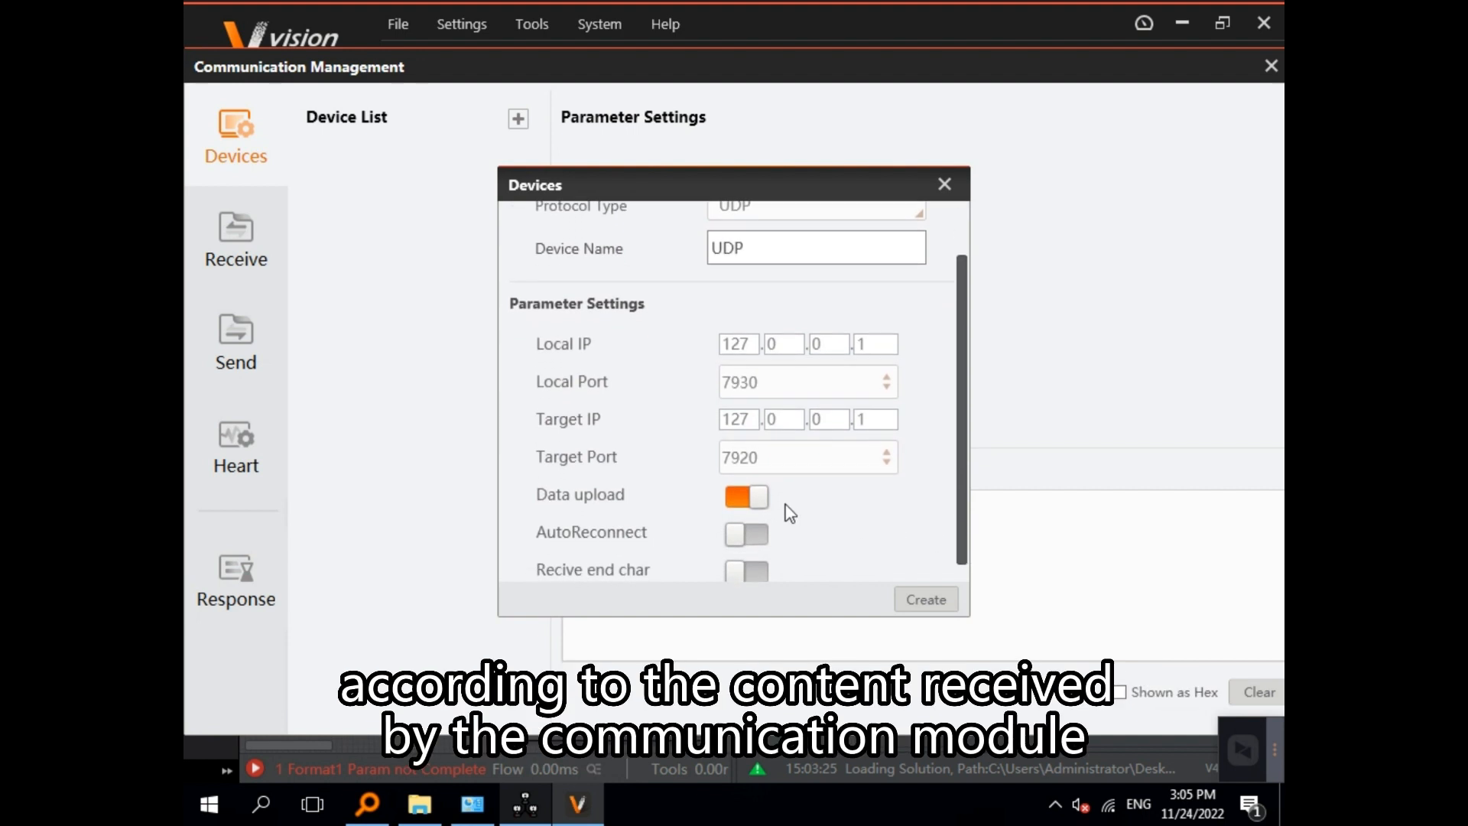
{"action": "left_click", "coordinate": [747, 533]}
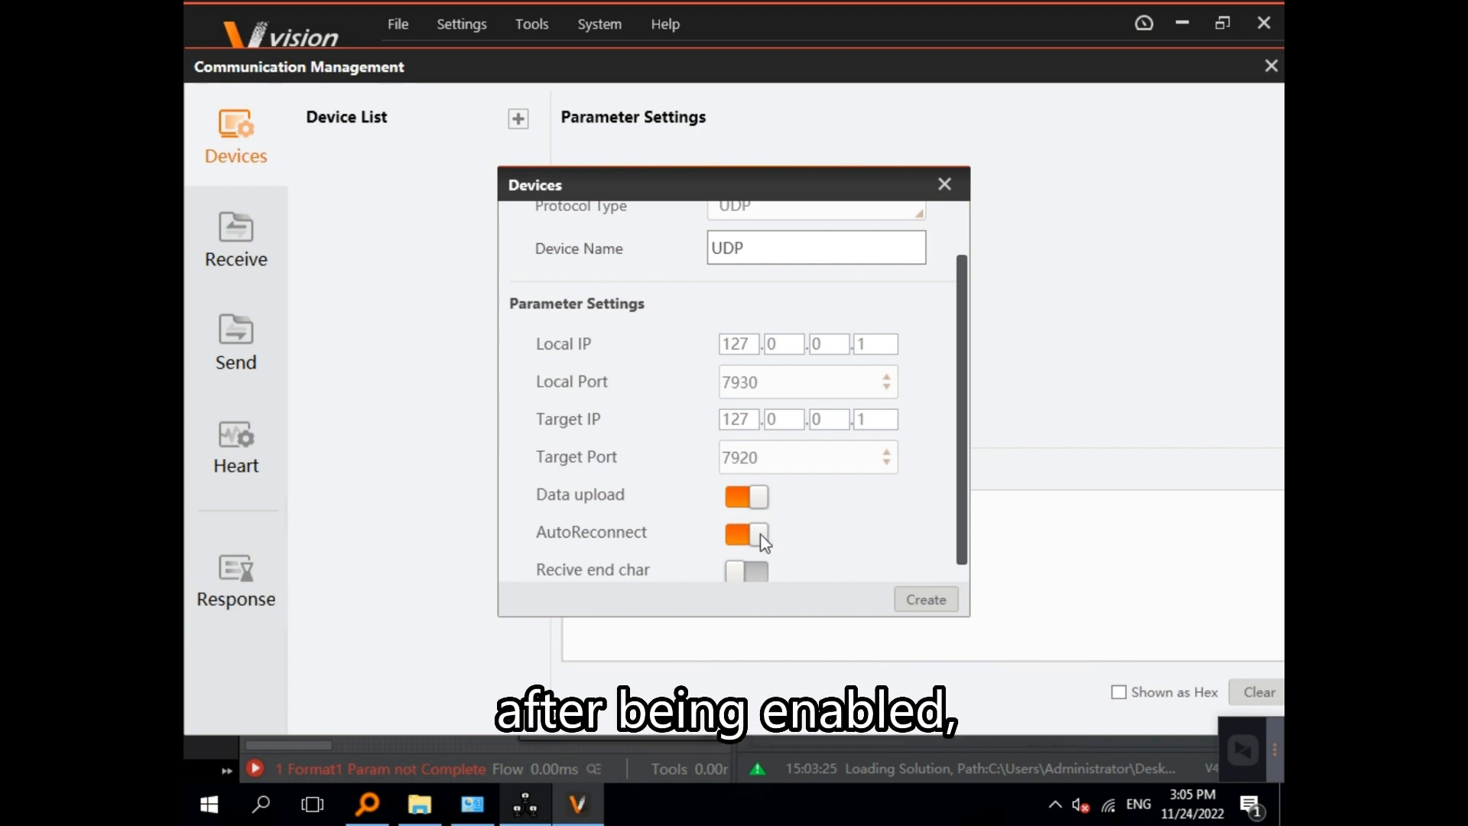
{"action": "mouse_move", "coordinate": [861, 578]}
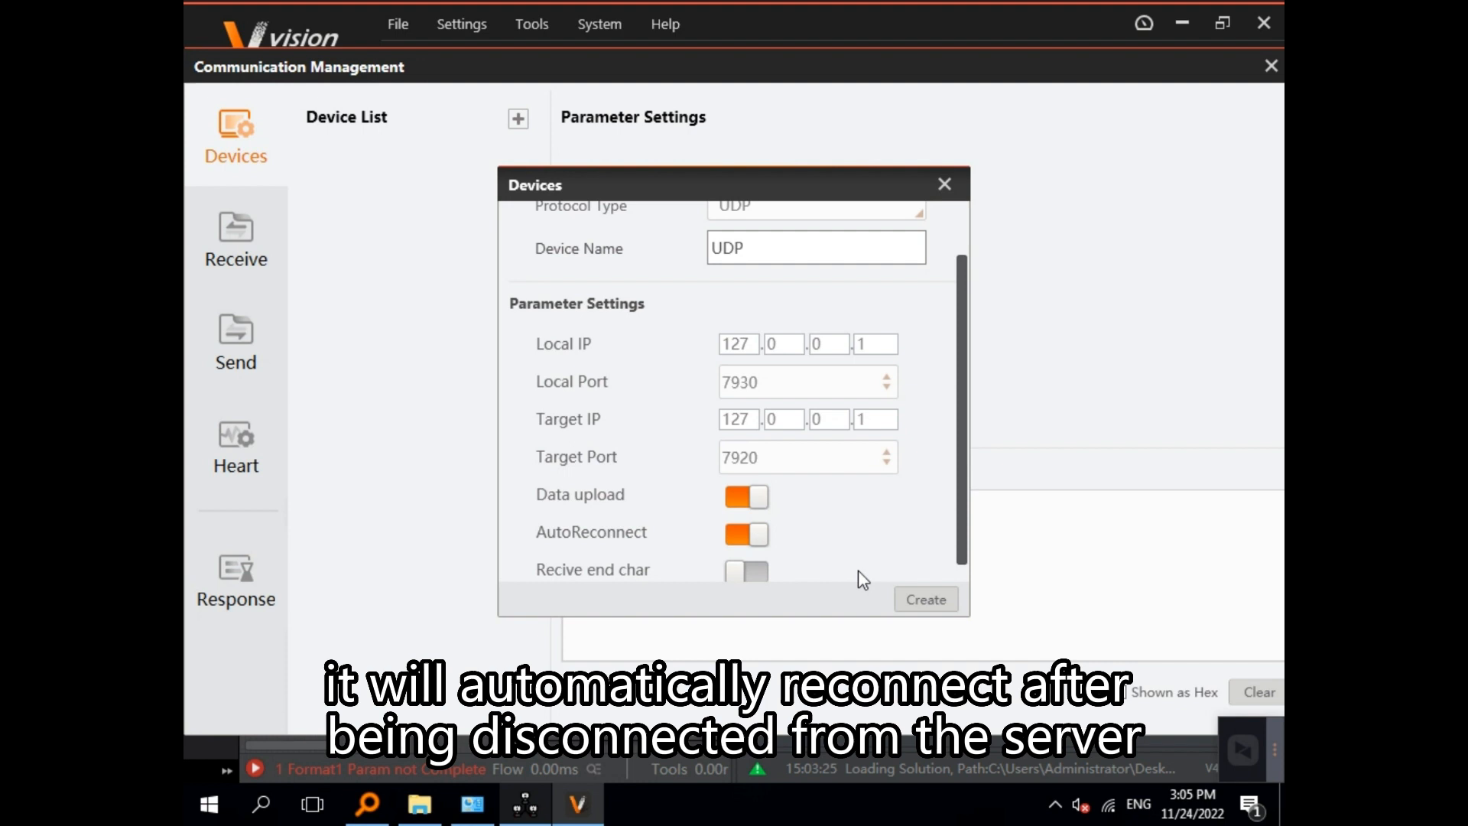
{"action": "left_click", "coordinate": [923, 599]}
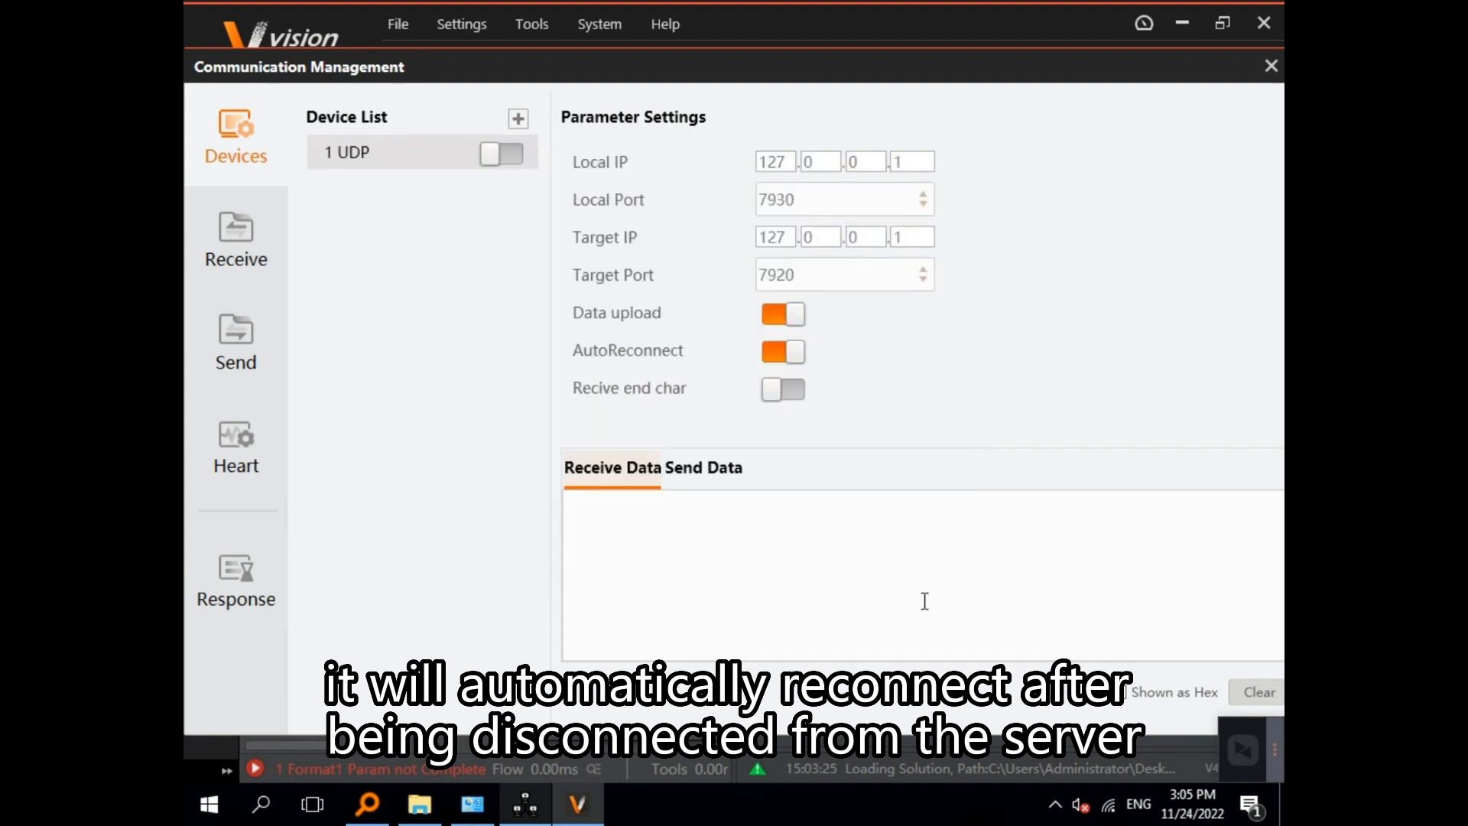
{"action": "left_click", "coordinate": [526, 802]}
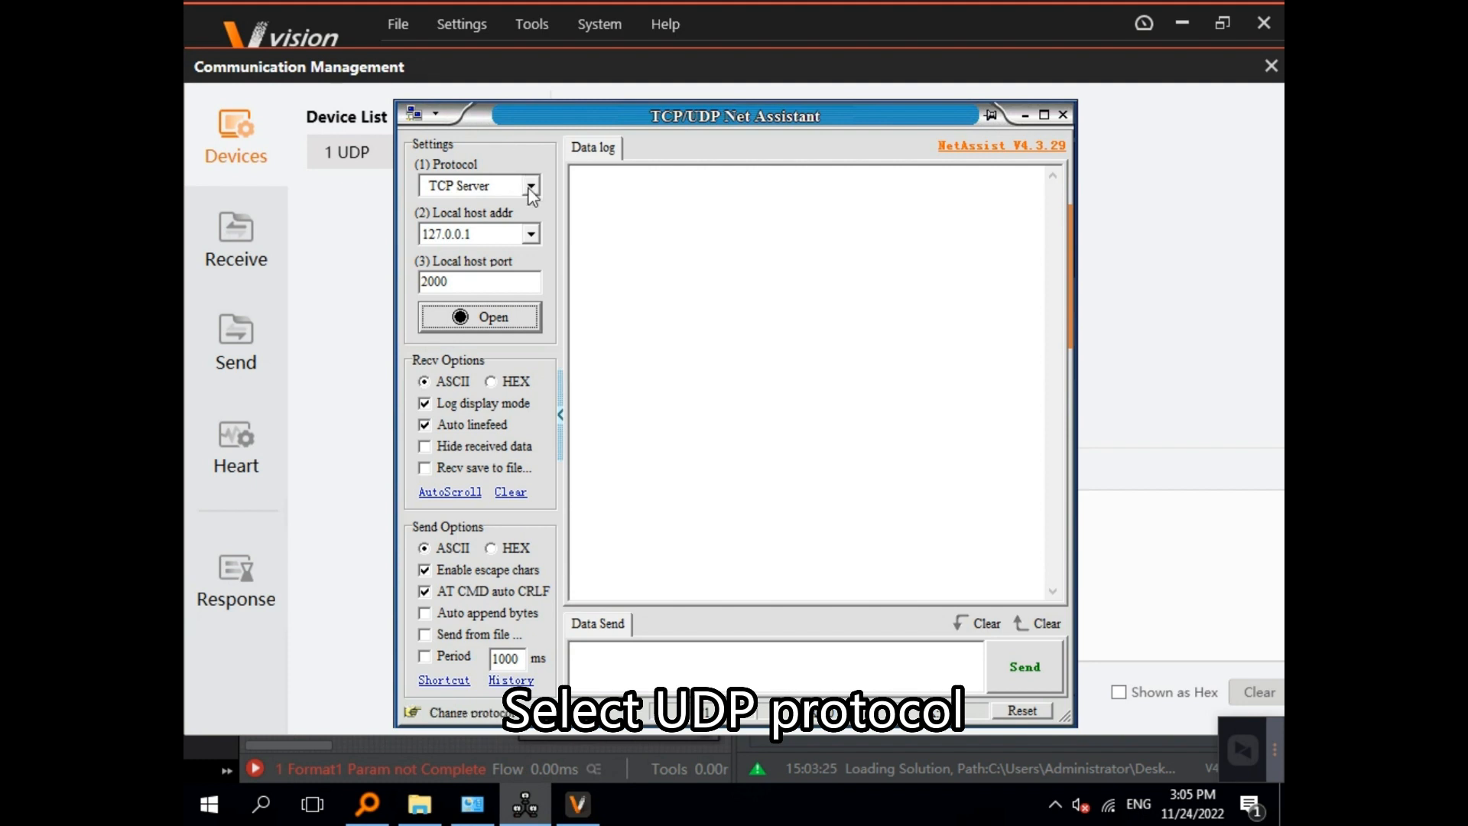
Open a UDP connection on port 7920 and send the message A to 127.0.0.1:7930
{"action": "left_click", "coordinate": [530, 185]}
{"action": "type", "text": "792"}
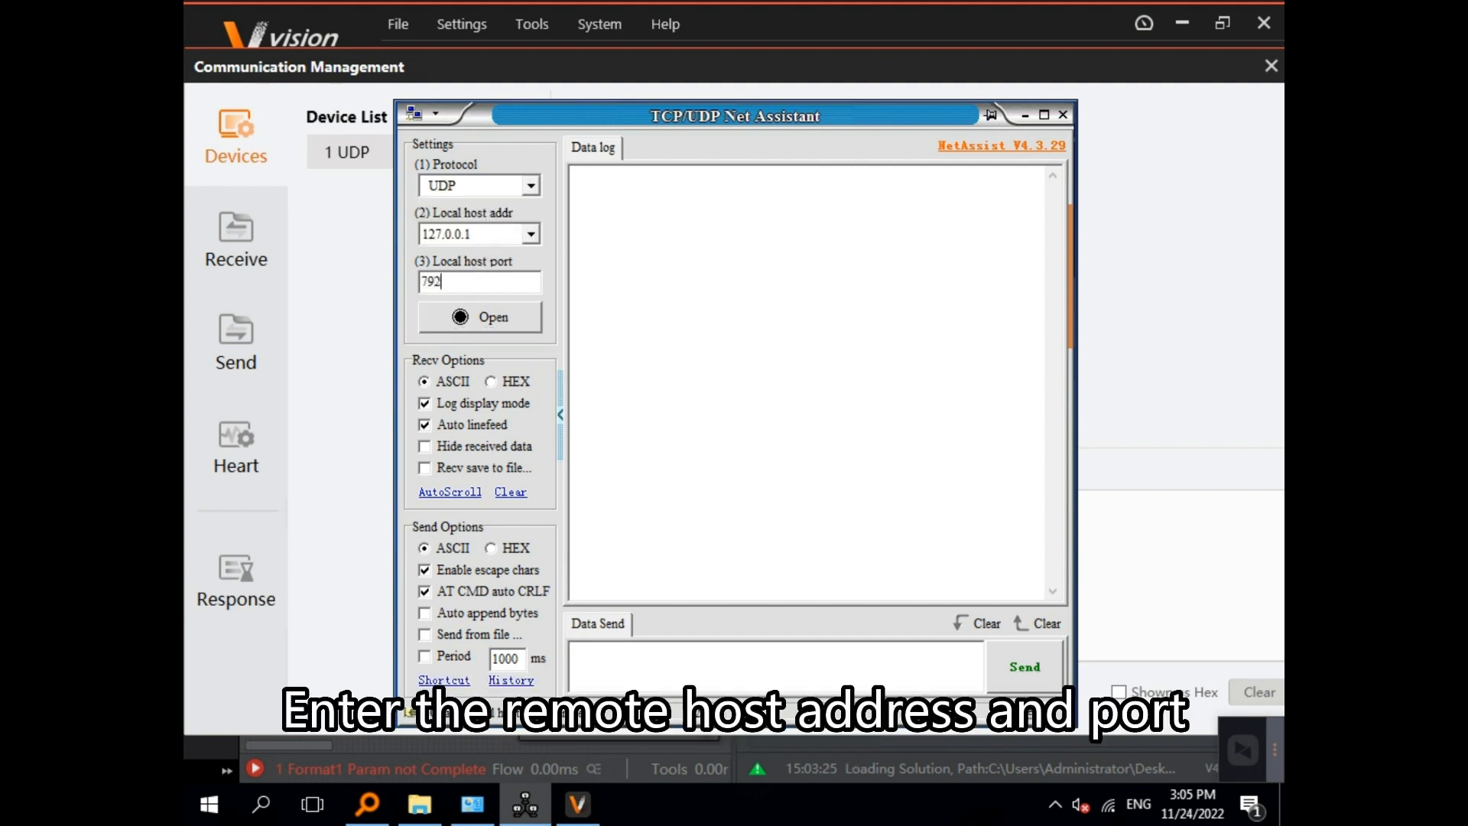
{"action": "left_click", "coordinate": [479, 317]}
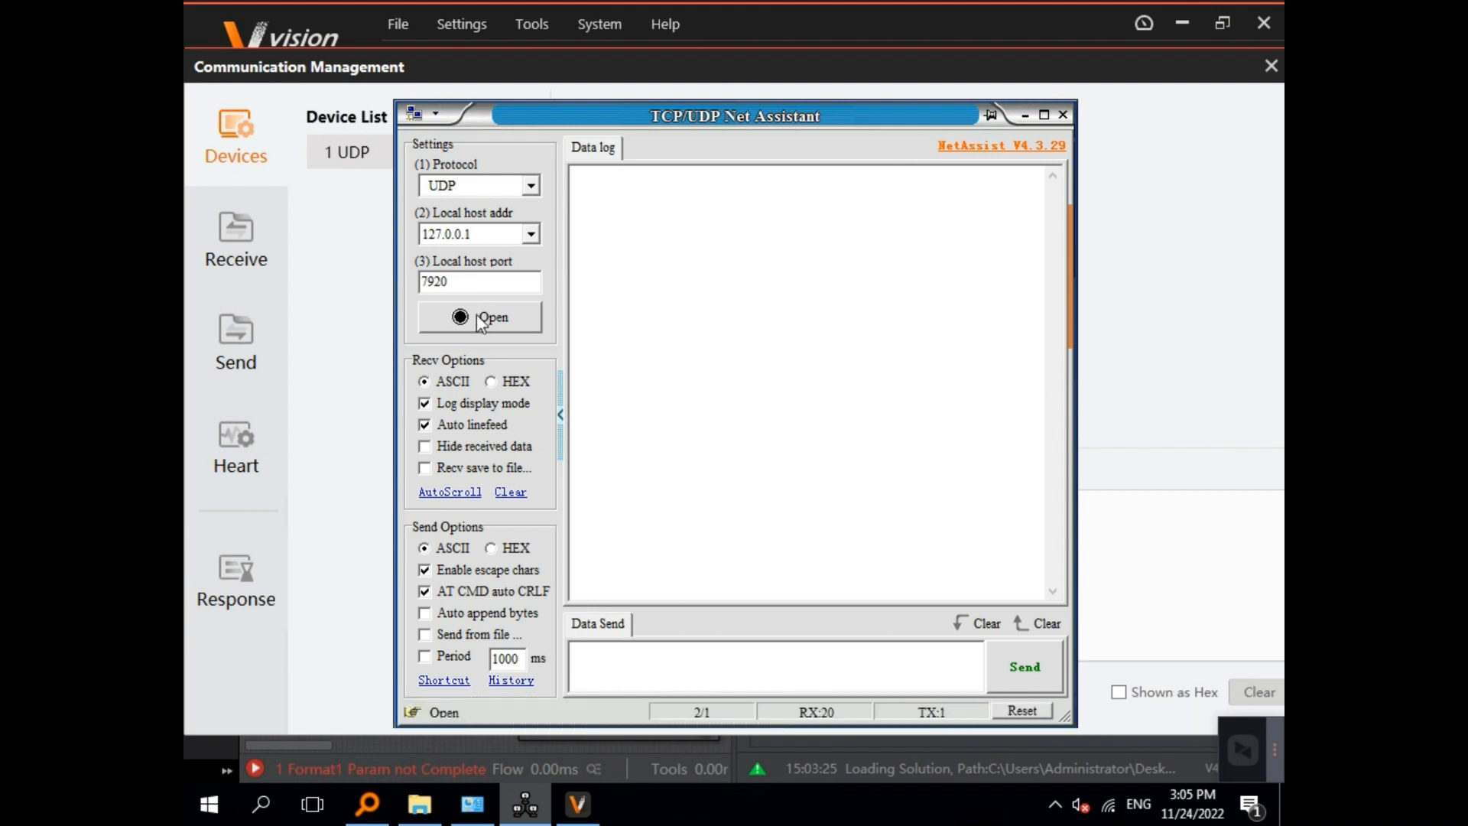
{"action": "left_click", "coordinate": [479, 317]}
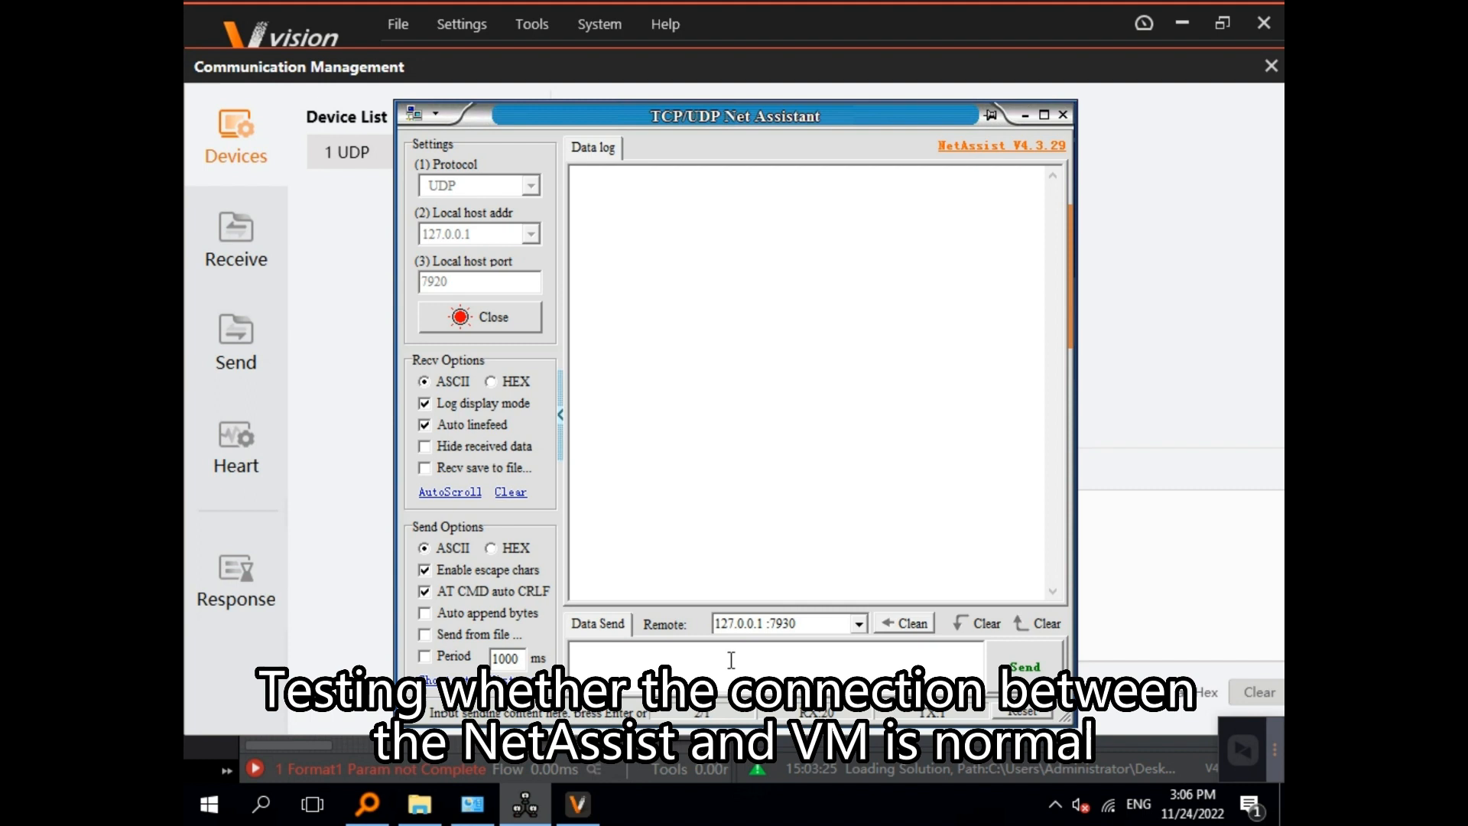
{"action": "type", "text": "A"}
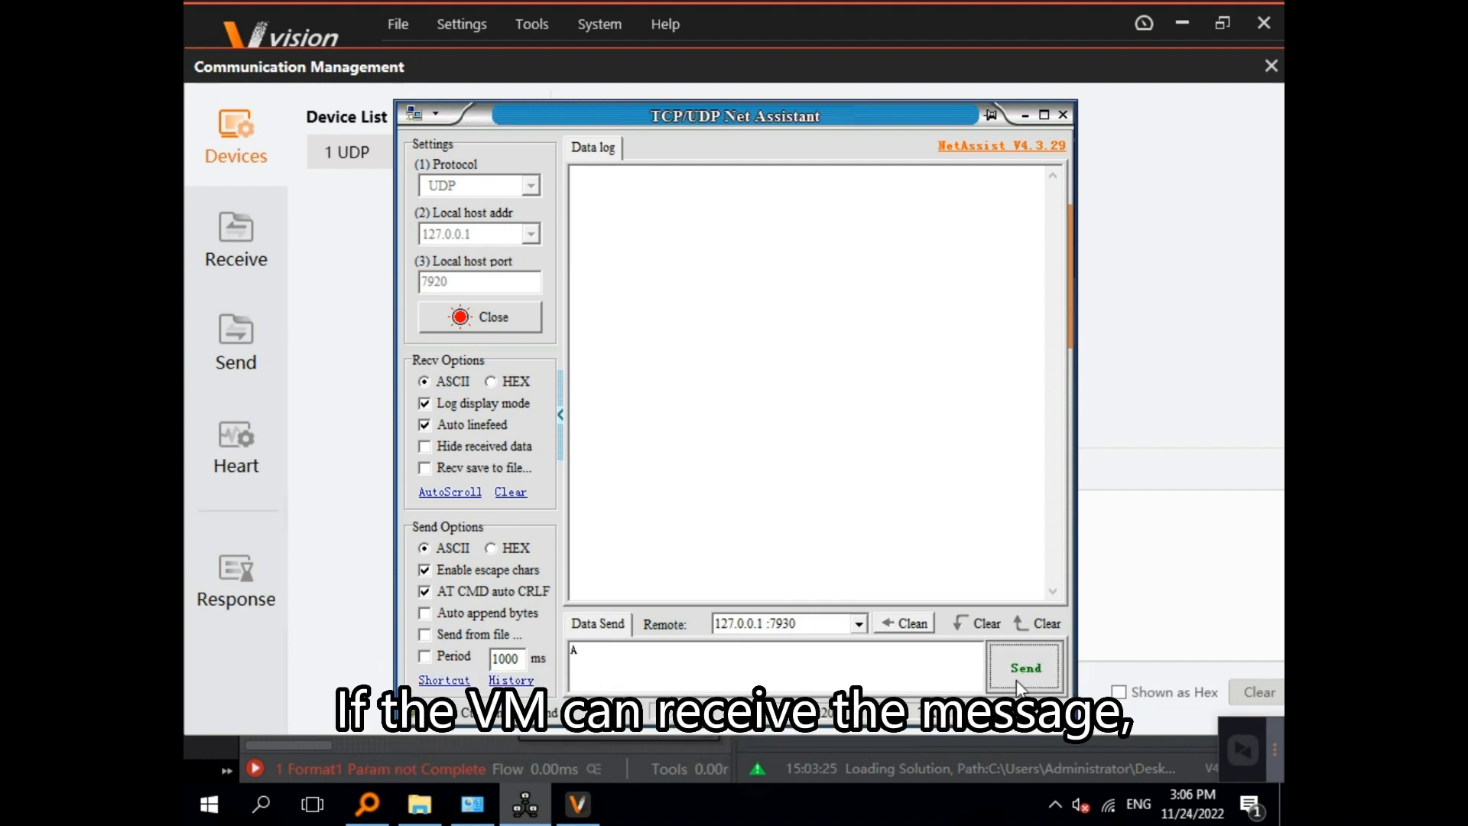
{"action": "left_click", "coordinate": [1024, 668]}
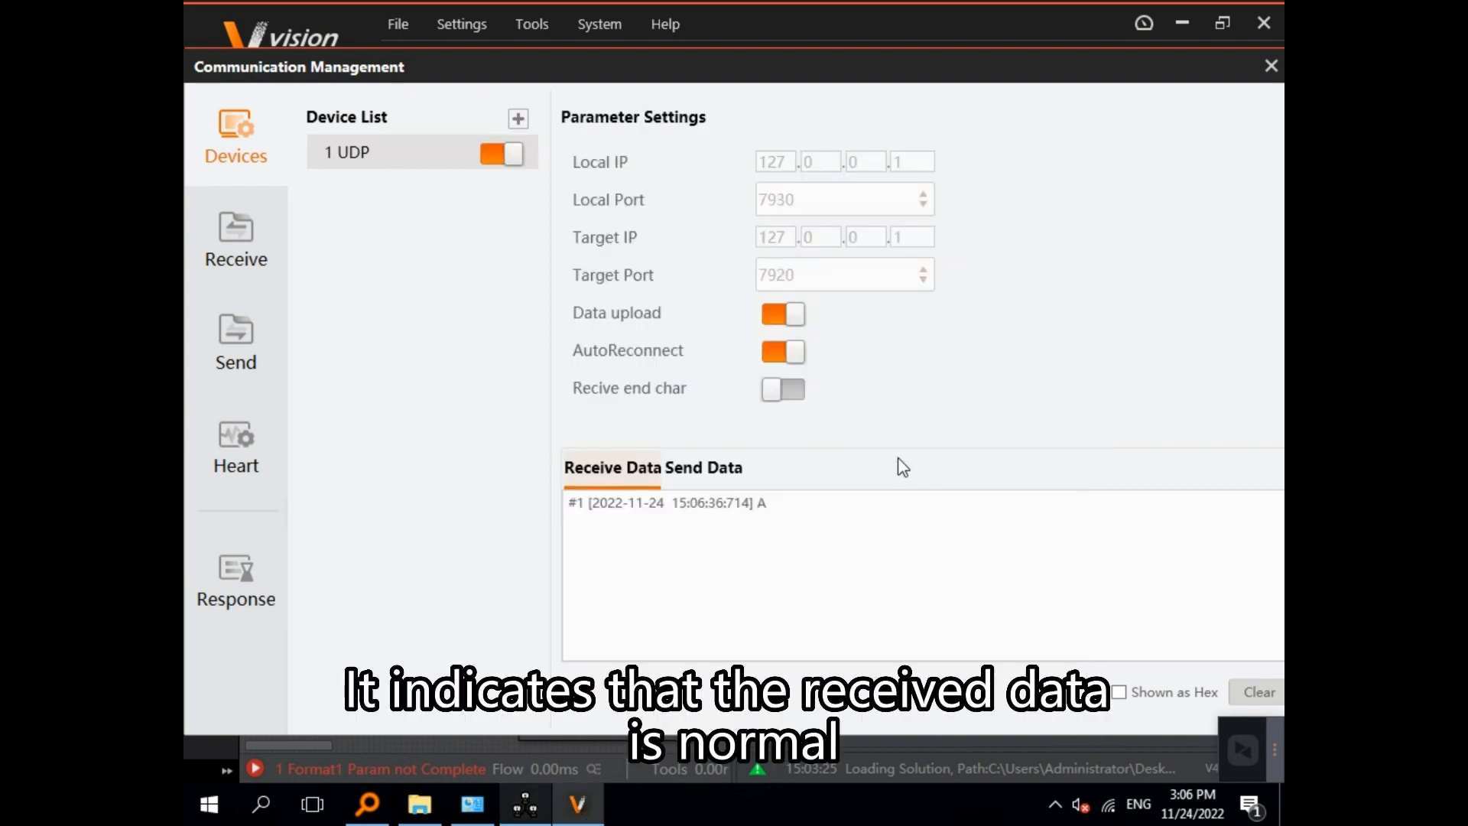
{"action": "mouse_move", "coordinate": [658, 455]}
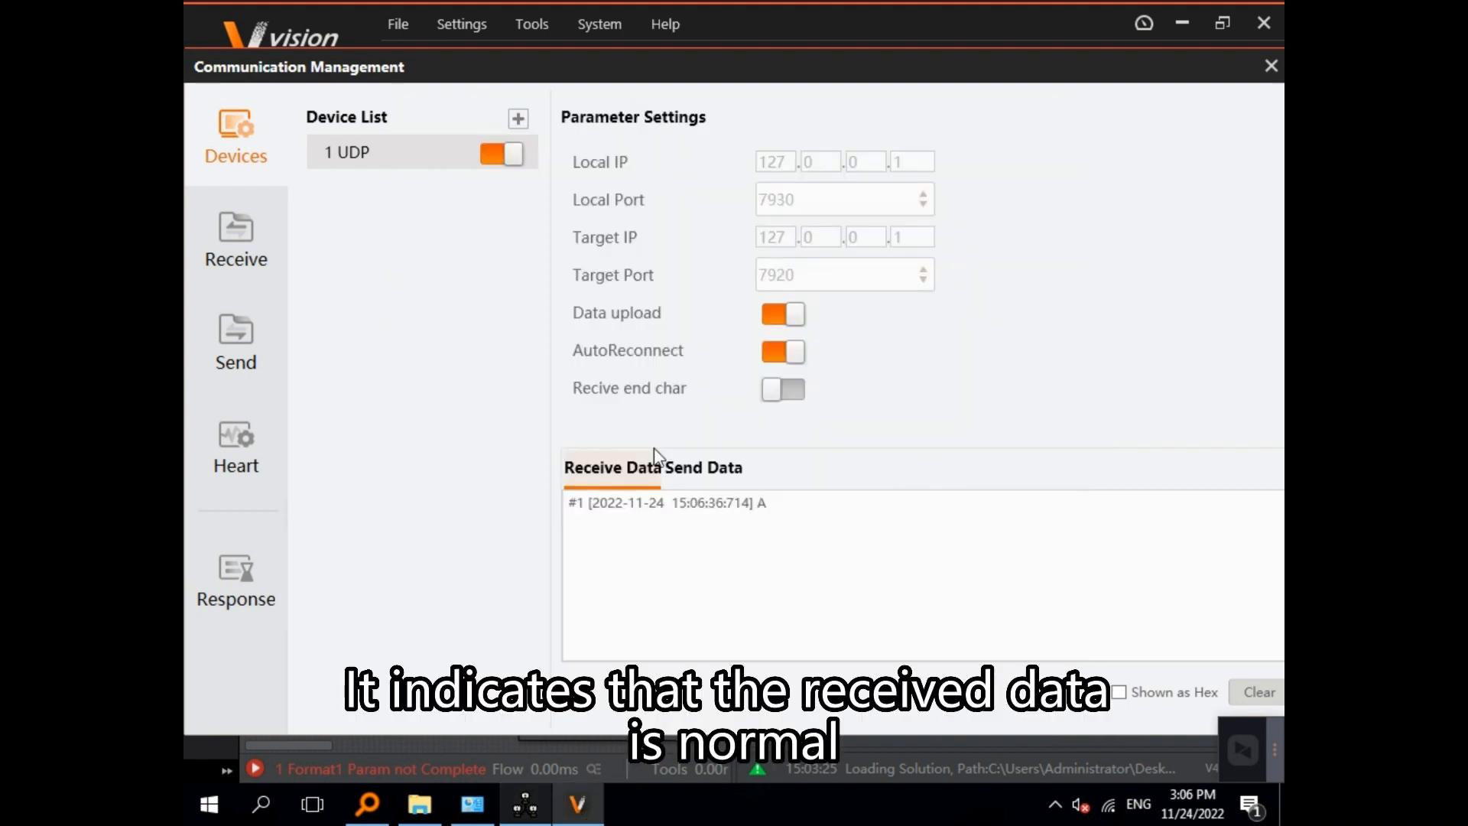
Move from the UDP device's received-data log to its Send Data area
{"action": "left_click", "coordinate": [703, 468]}
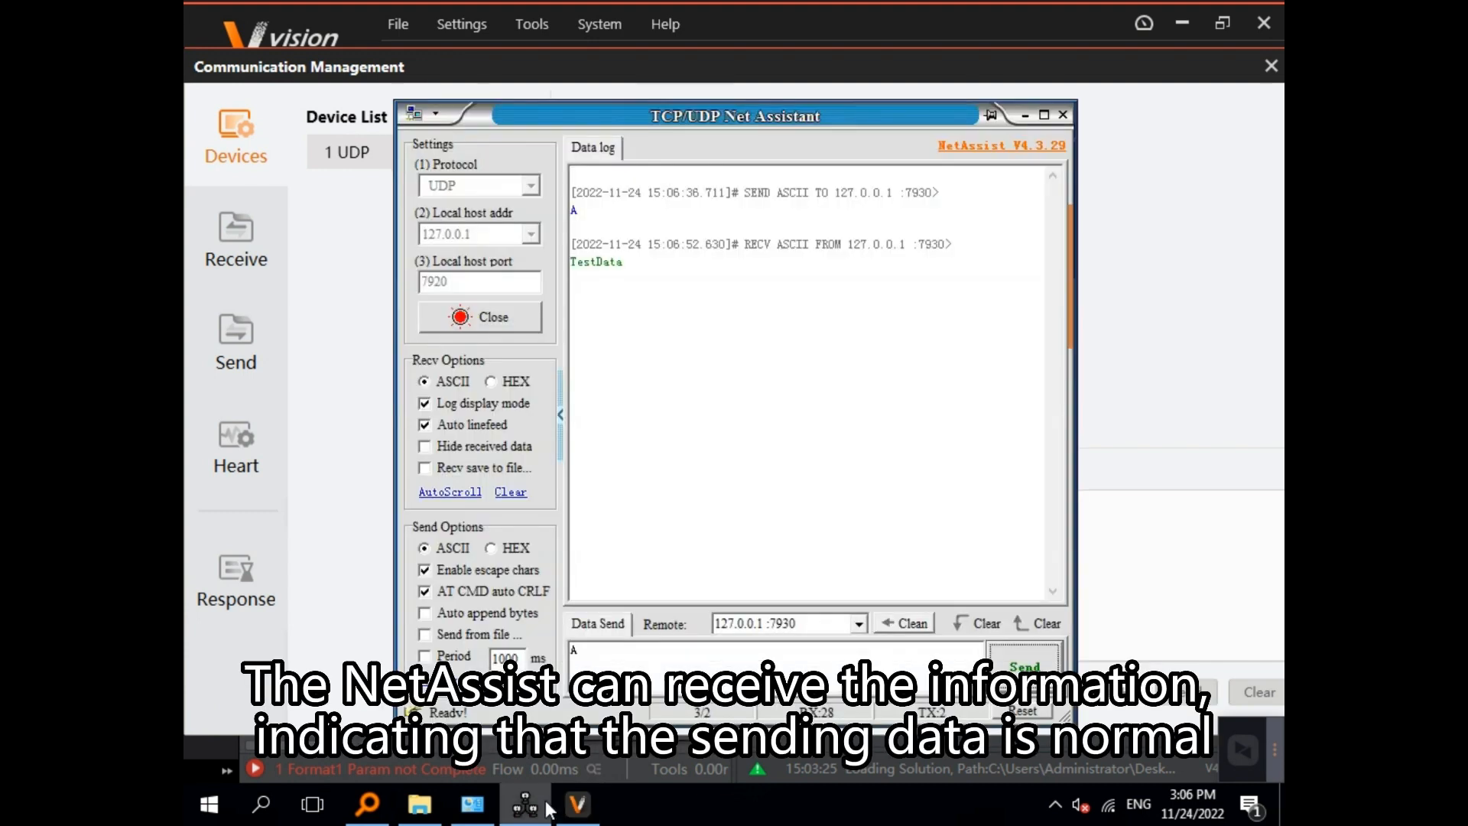
{"action": "mouse_move", "coordinate": [569, 287]}
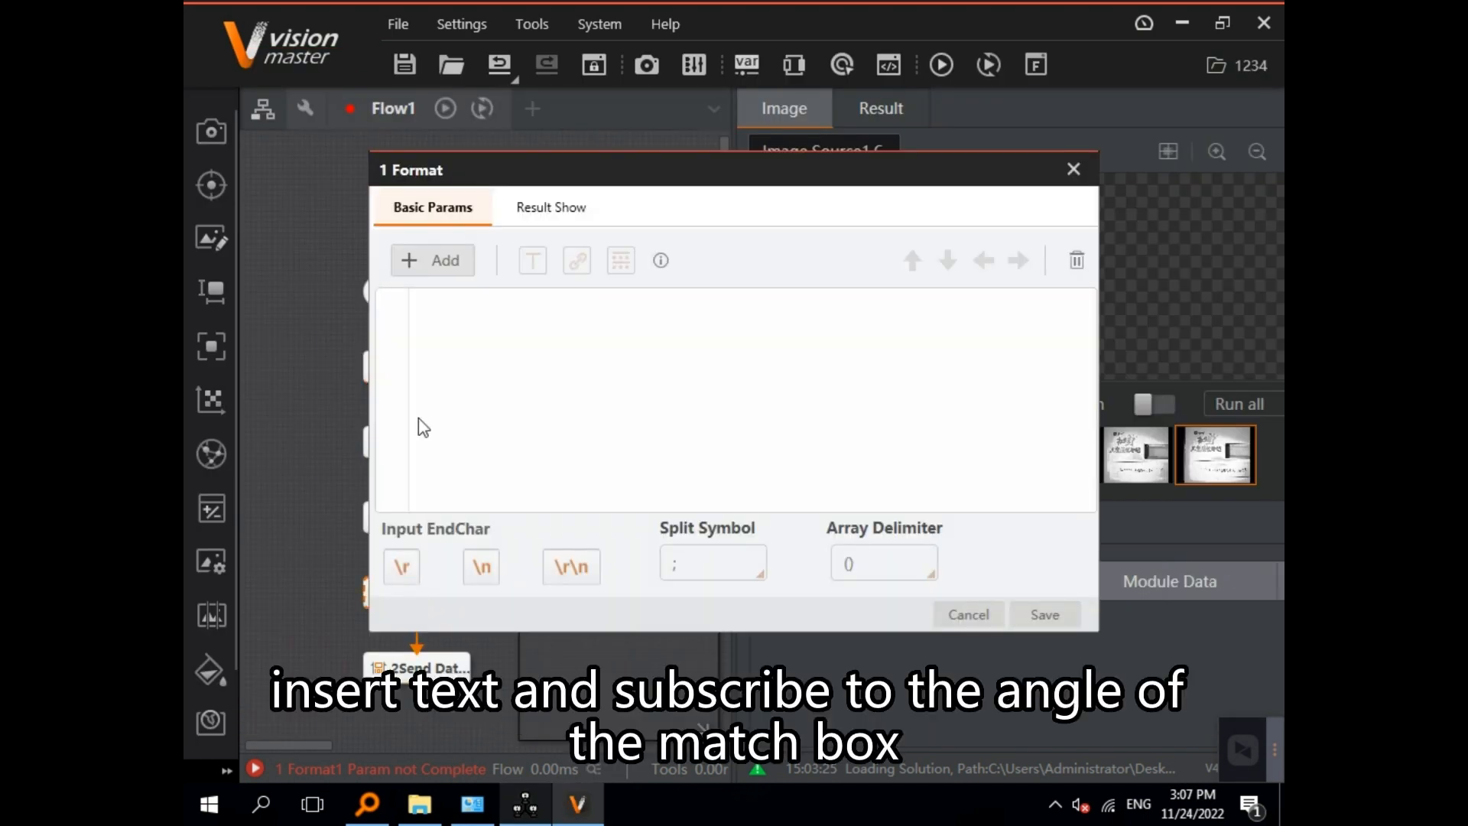
Insert the text 'Angle:' and subscribe to Fast Match1's MatchBoxAngle value
{"action": "left_click", "coordinate": [431, 260]}
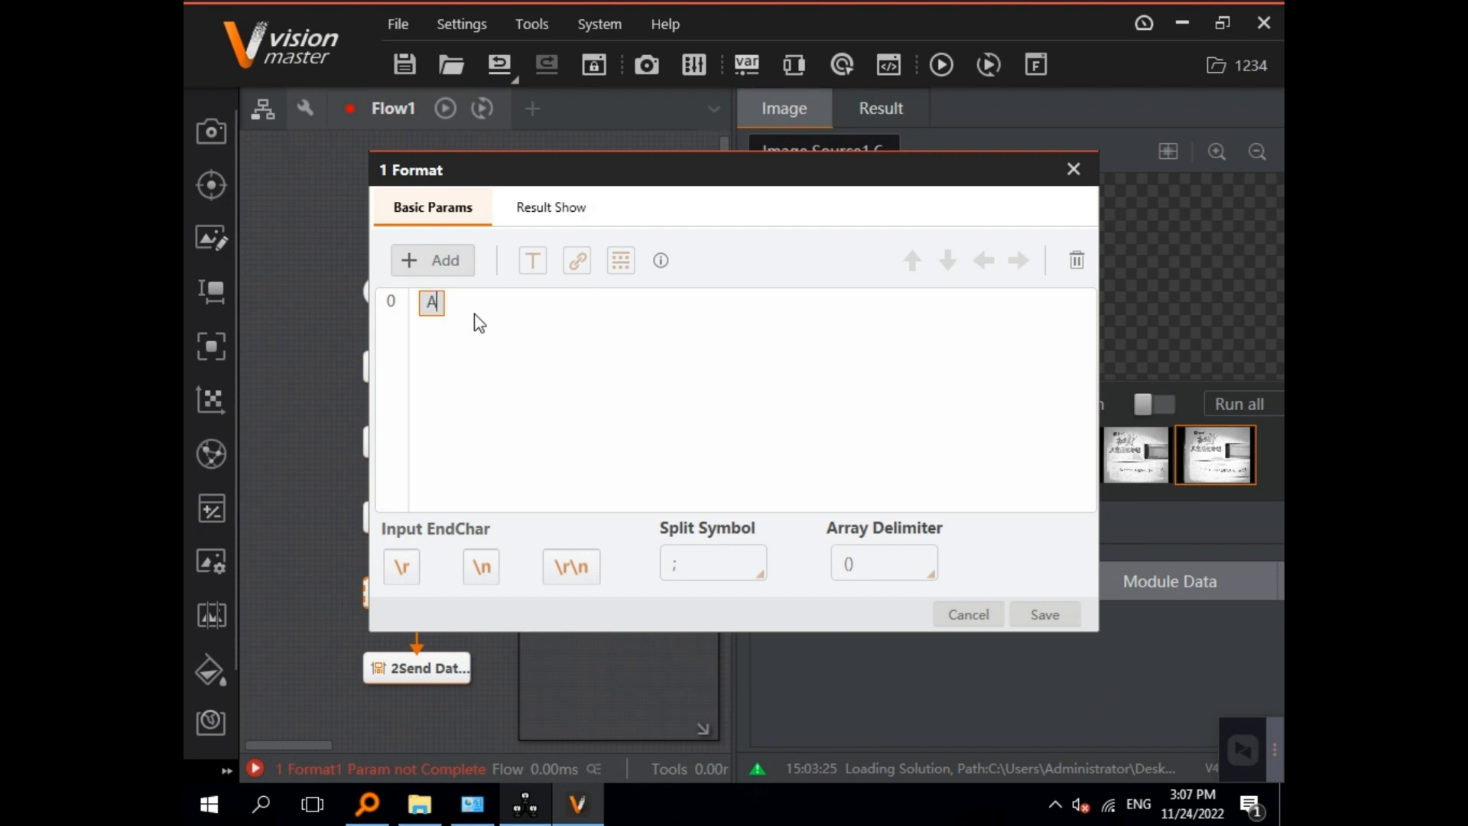
{"action": "type", "text": "Angle:"}
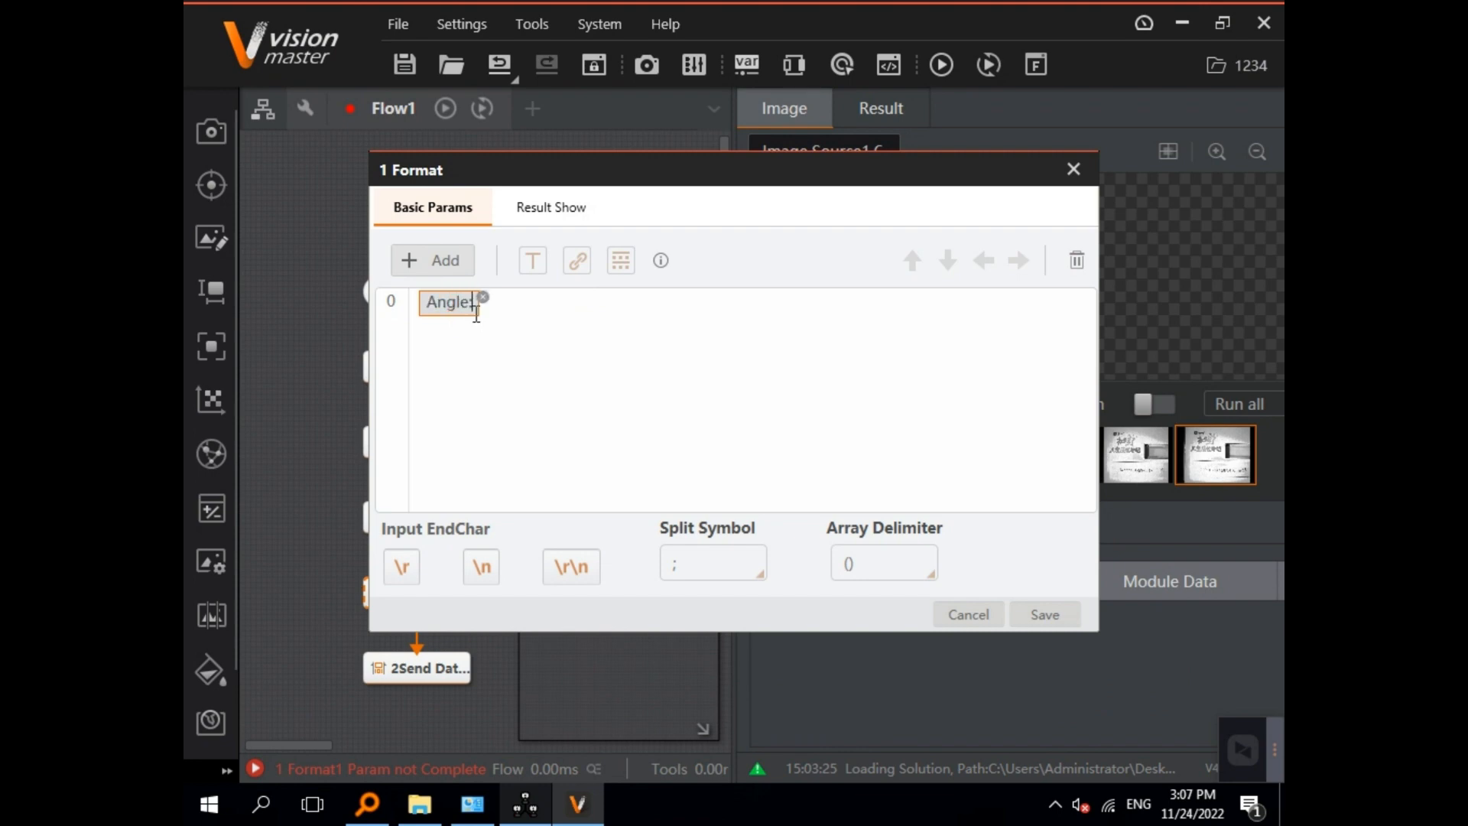
{"action": "left_click", "coordinate": [577, 260]}
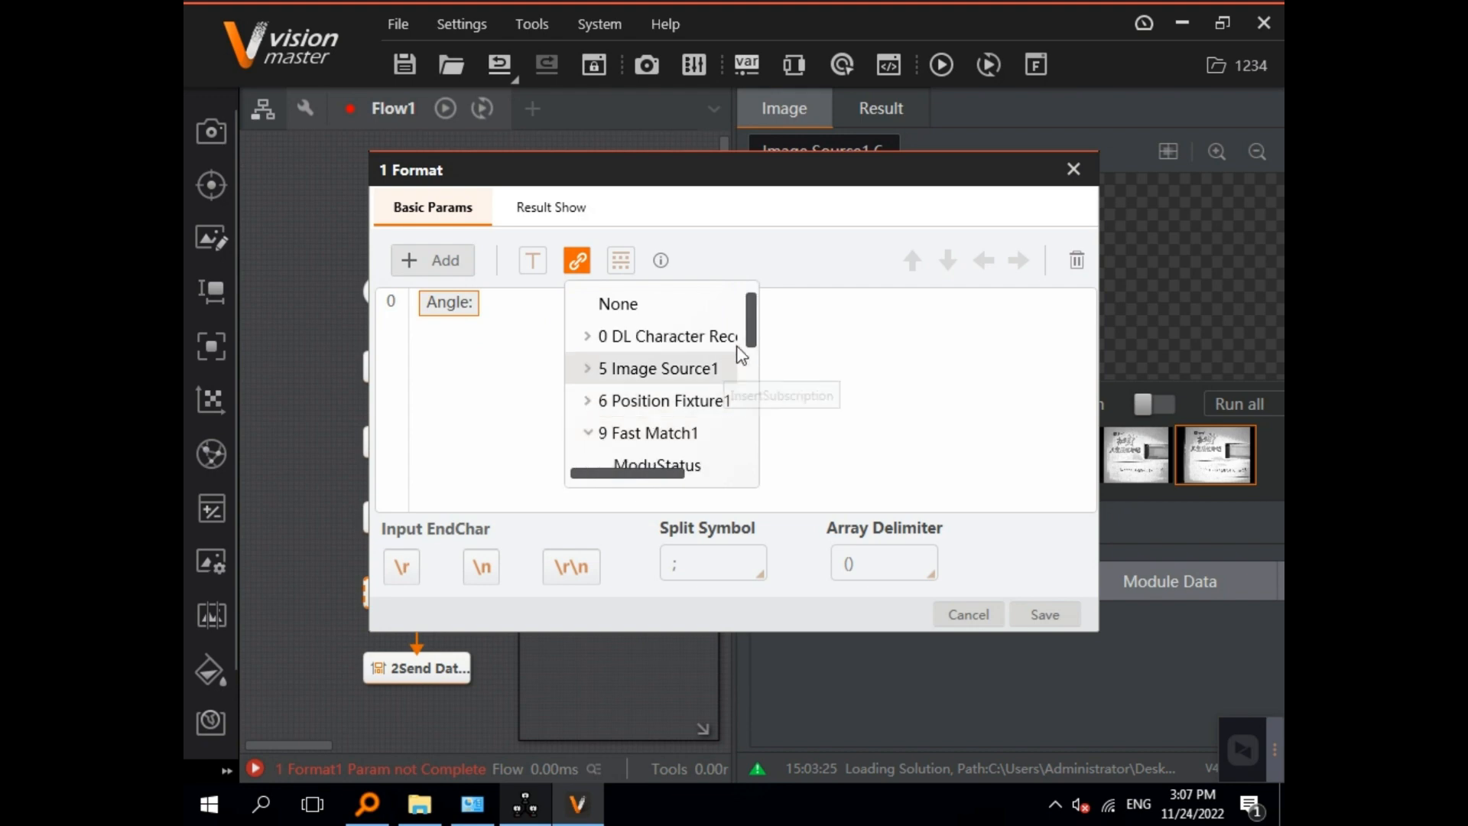
{"action": "scroll", "scroll_direction": "down", "scroll_amount": 3}
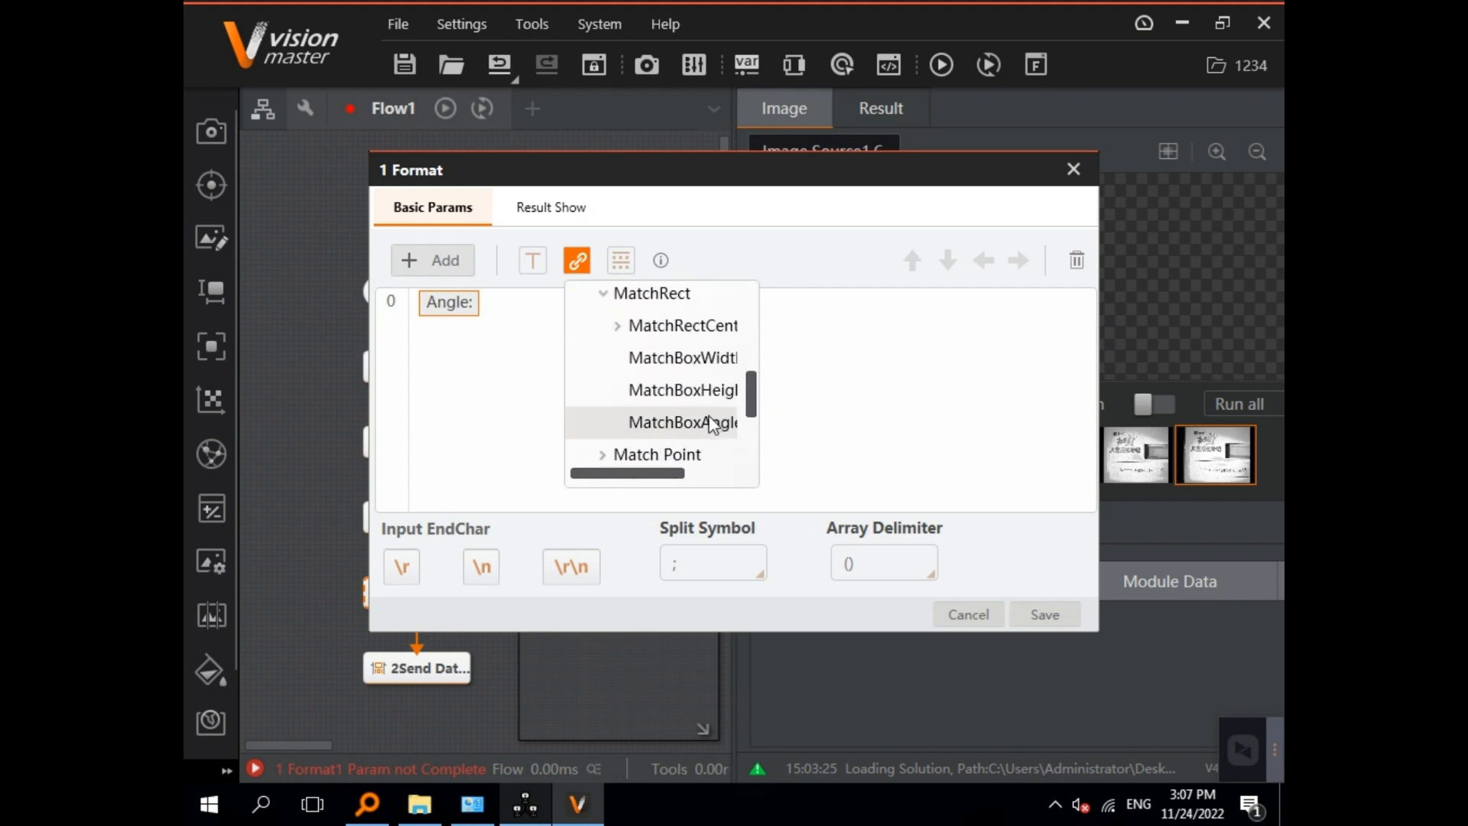
{"action": "left_click", "coordinate": [682, 422]}
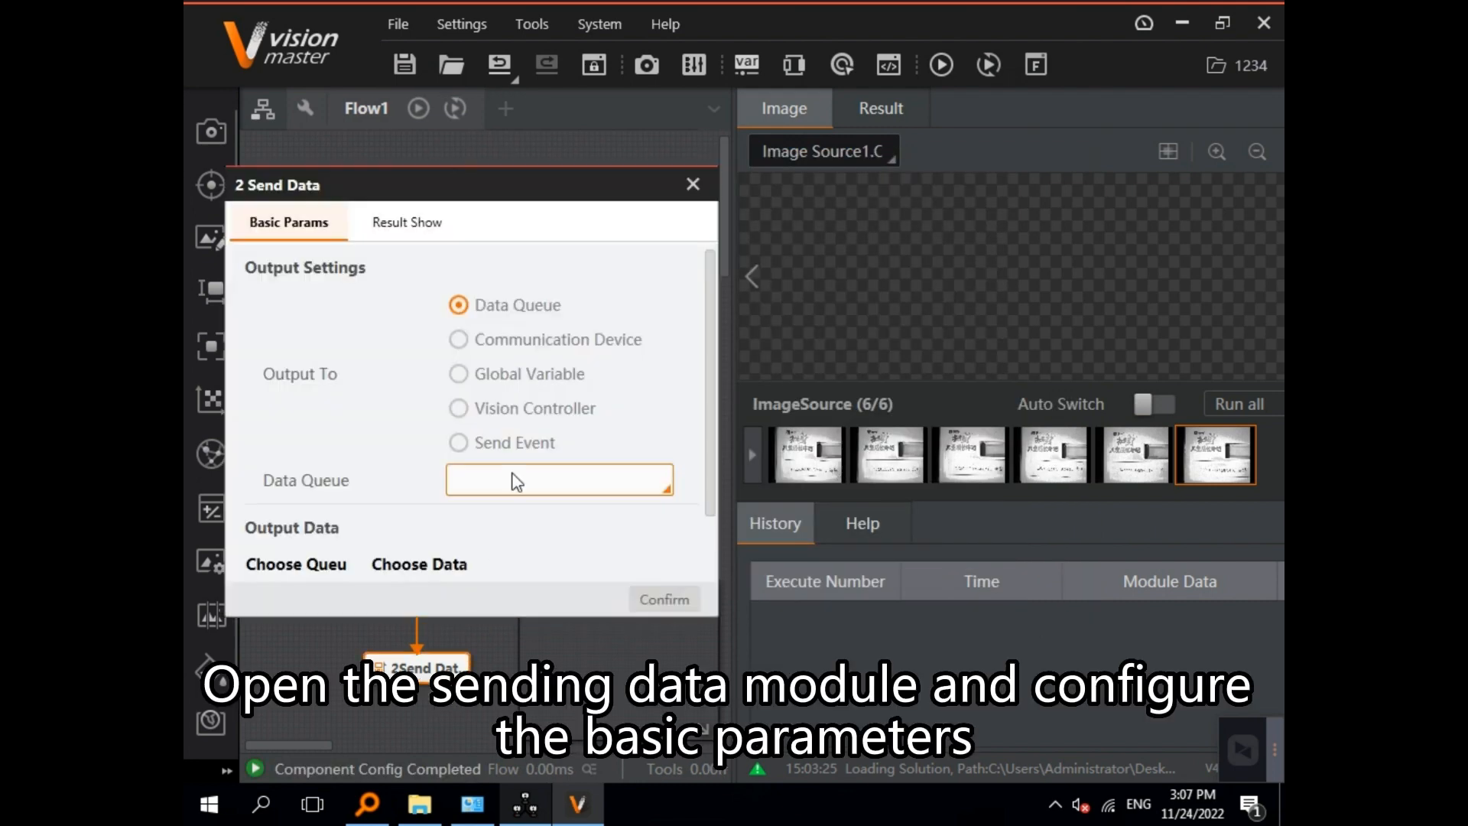
Output to the 1 UDP communication device and send Format1's format_out value
{"action": "left_click", "coordinate": [459, 340]}
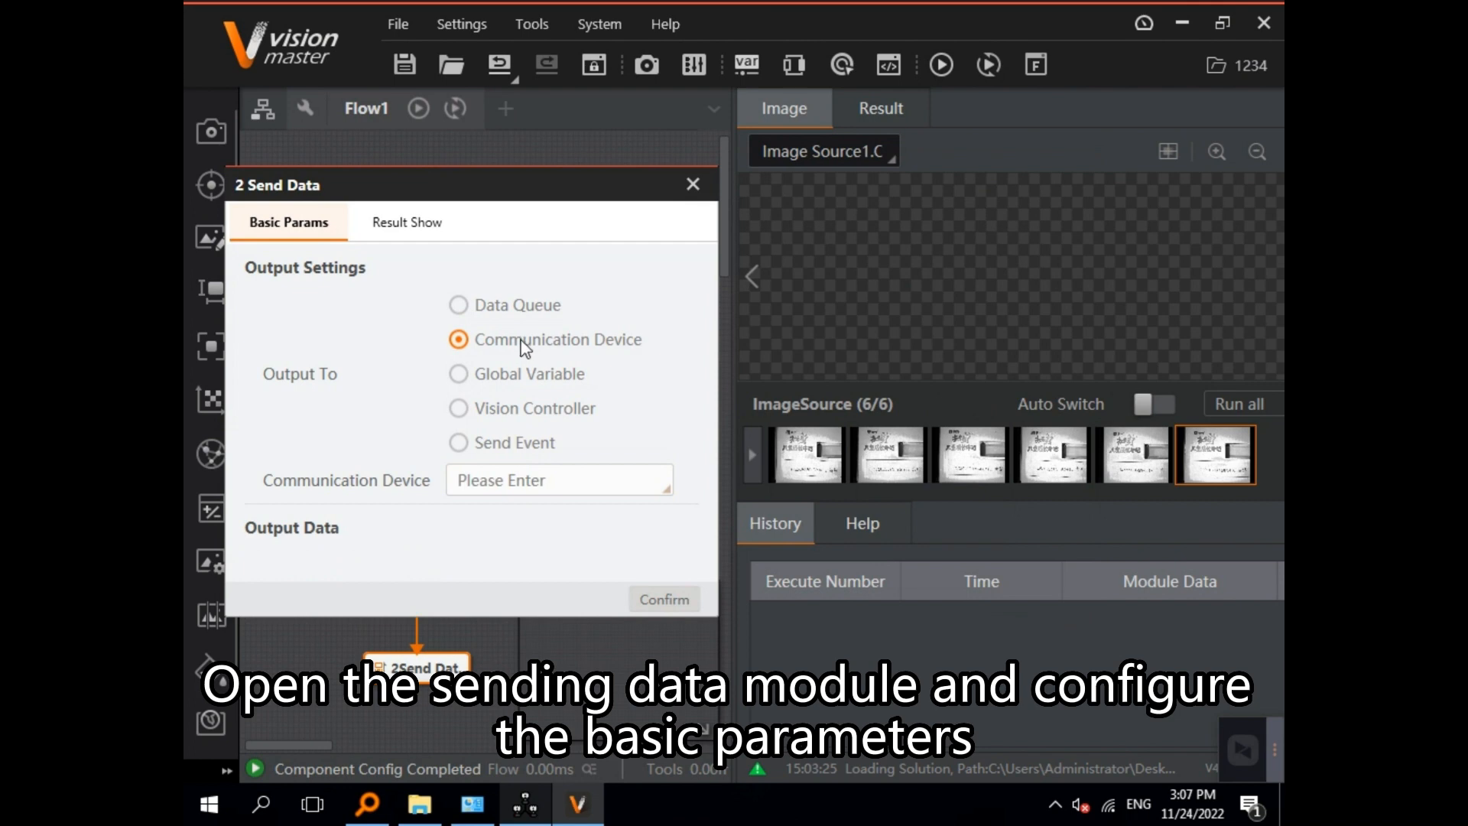
{"action": "left_click", "coordinate": [559, 478]}
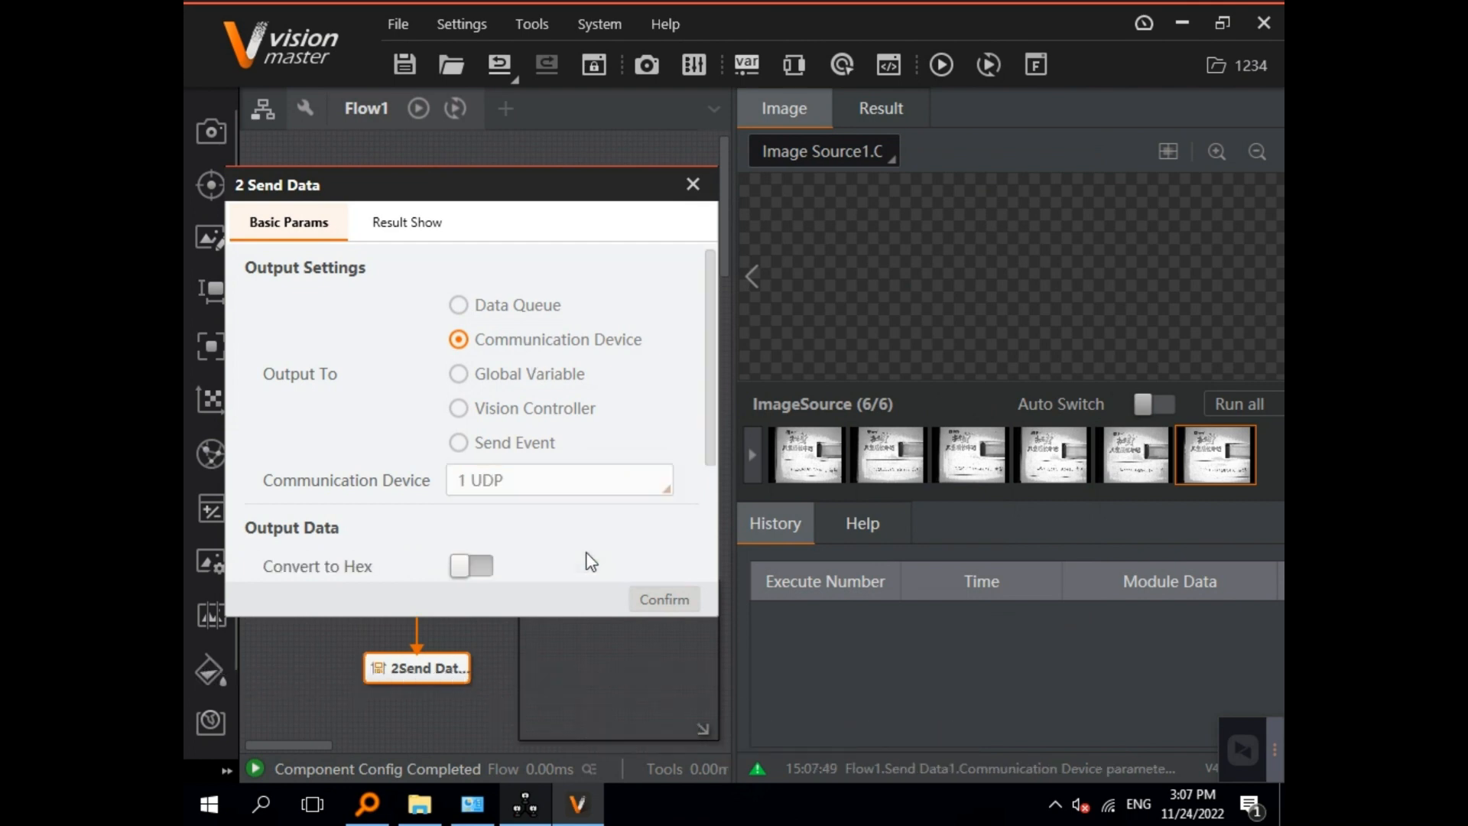
{"action": "scroll", "scroll_direction": "down", "scroll_amount": 3}
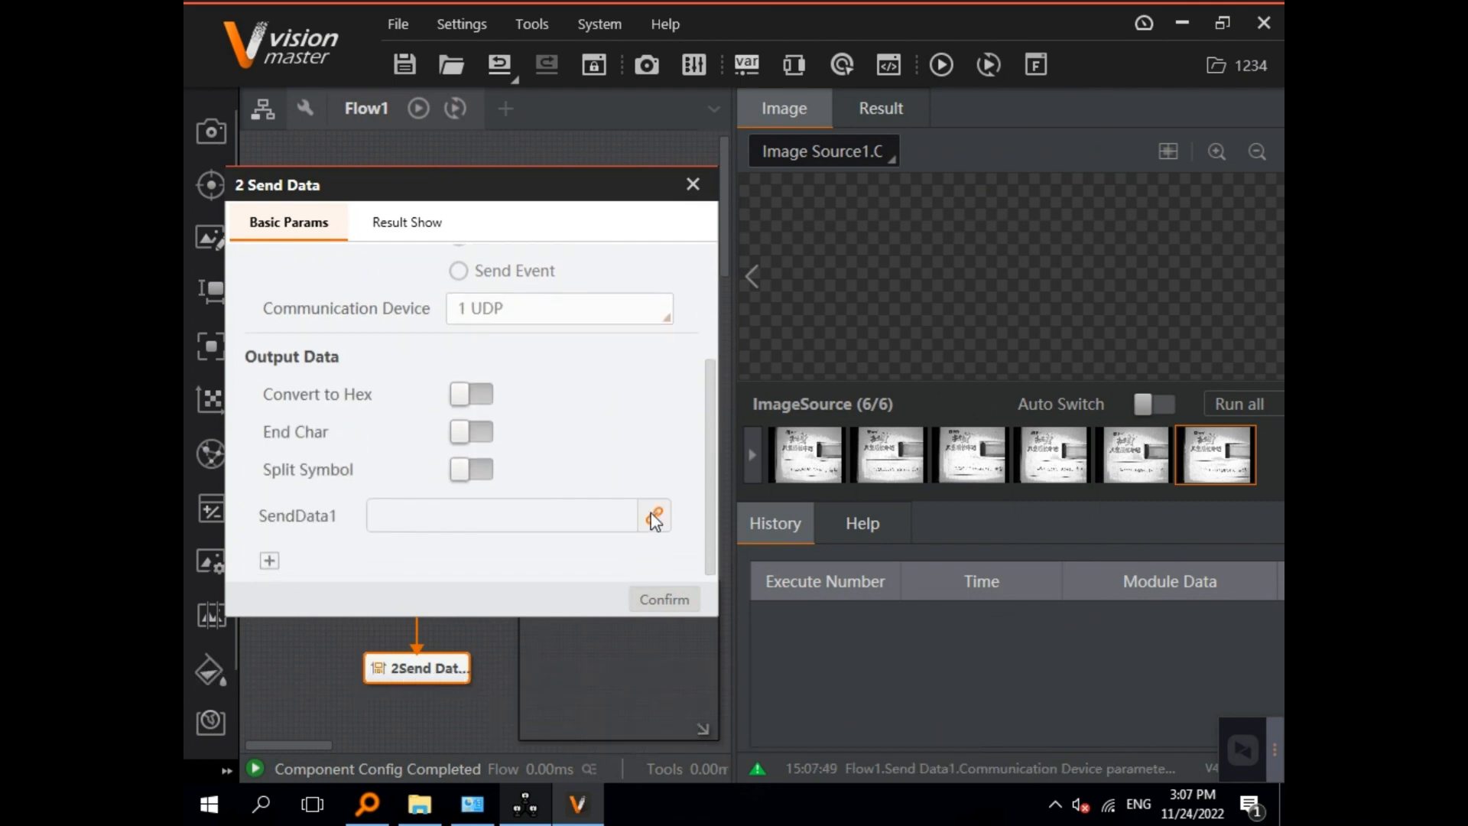
{"action": "left_click", "coordinate": [654, 515]}
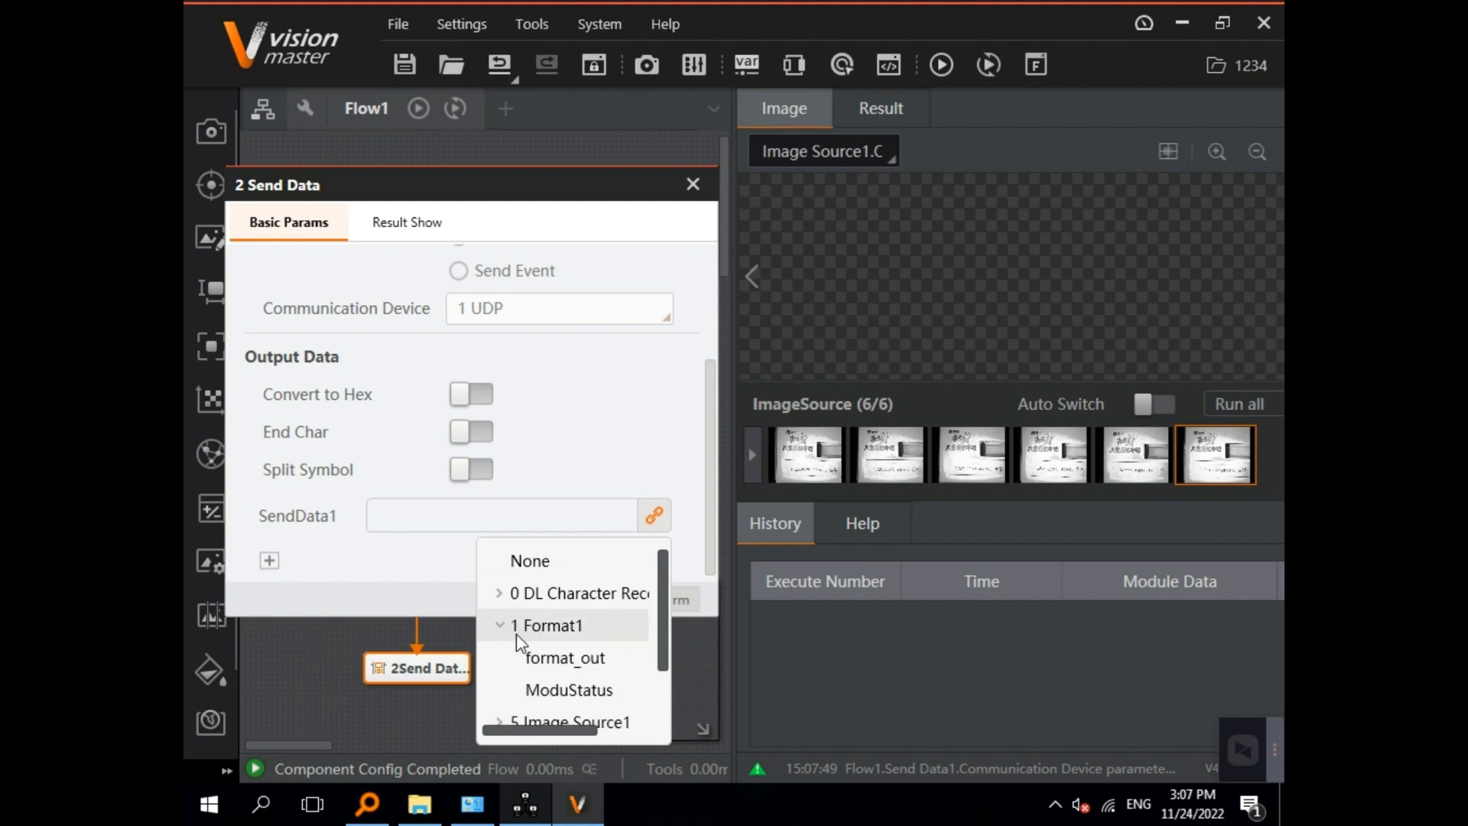
{"action": "left_click", "coordinate": [693, 184]}
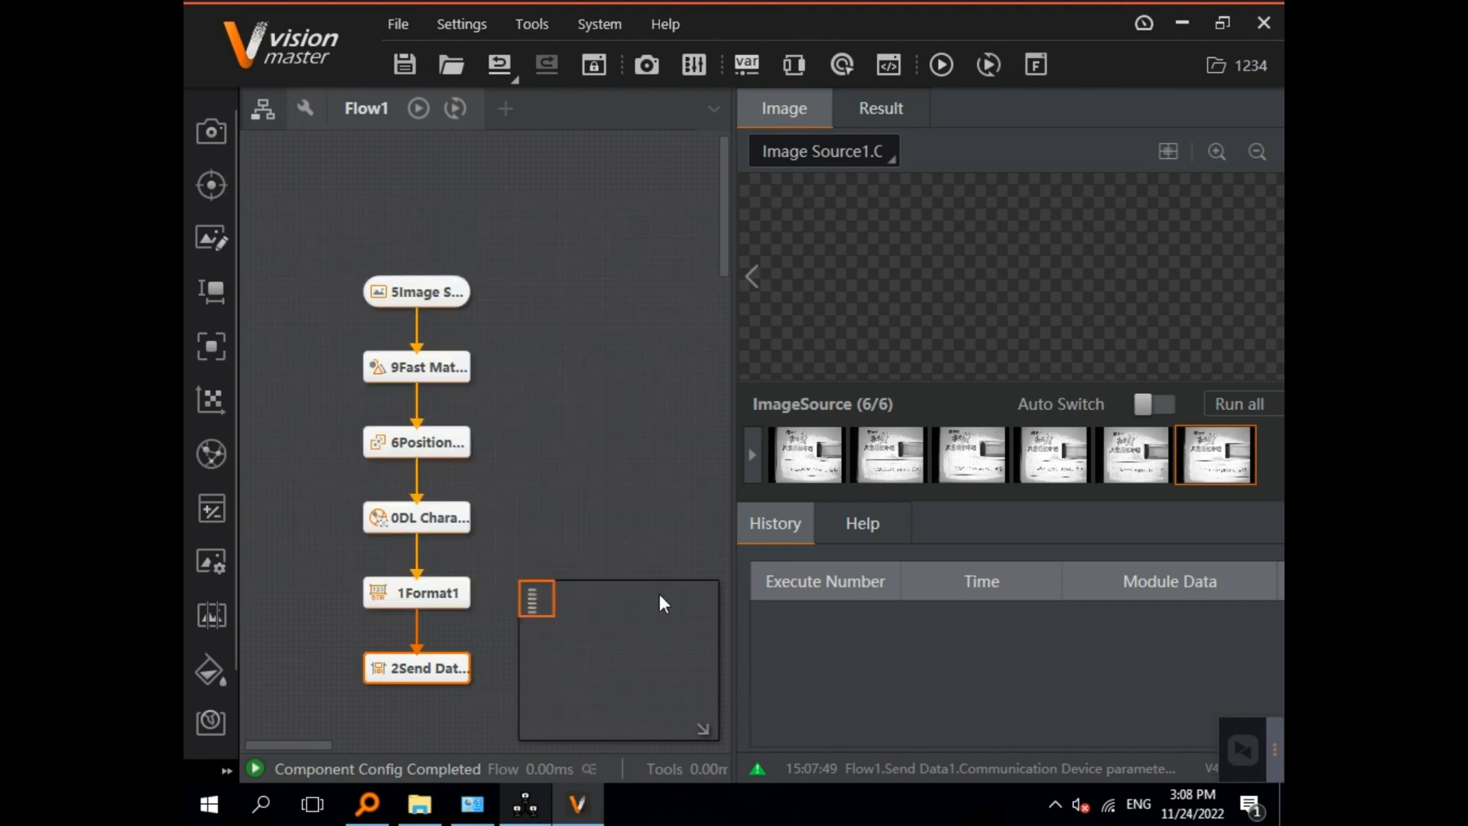
Run the flow once and check NetAssist for the received Angle:-0.274
{"action": "left_click", "coordinate": [419, 108]}
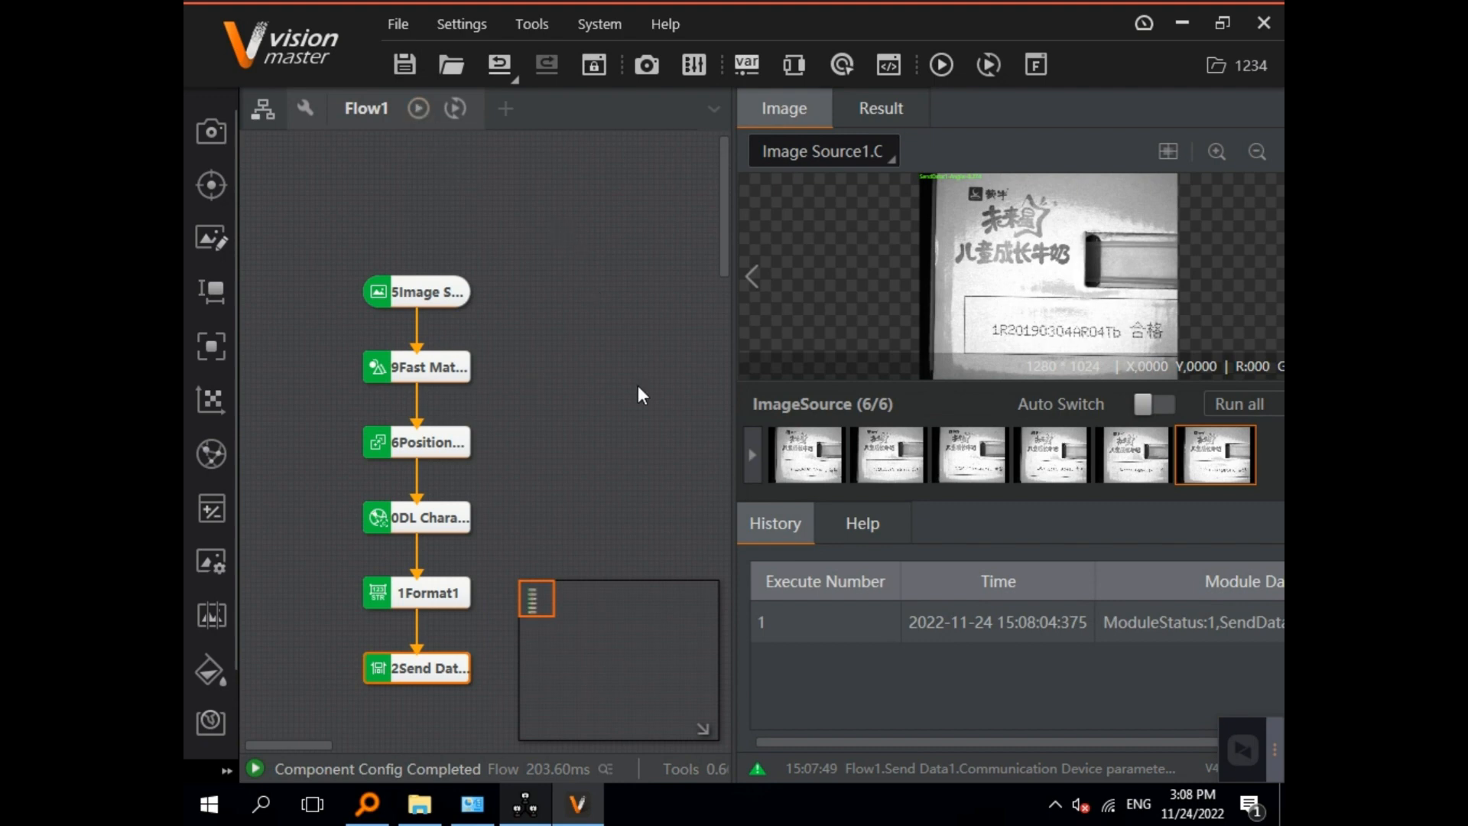
{"action": "mouse_move", "coordinate": [546, 800]}
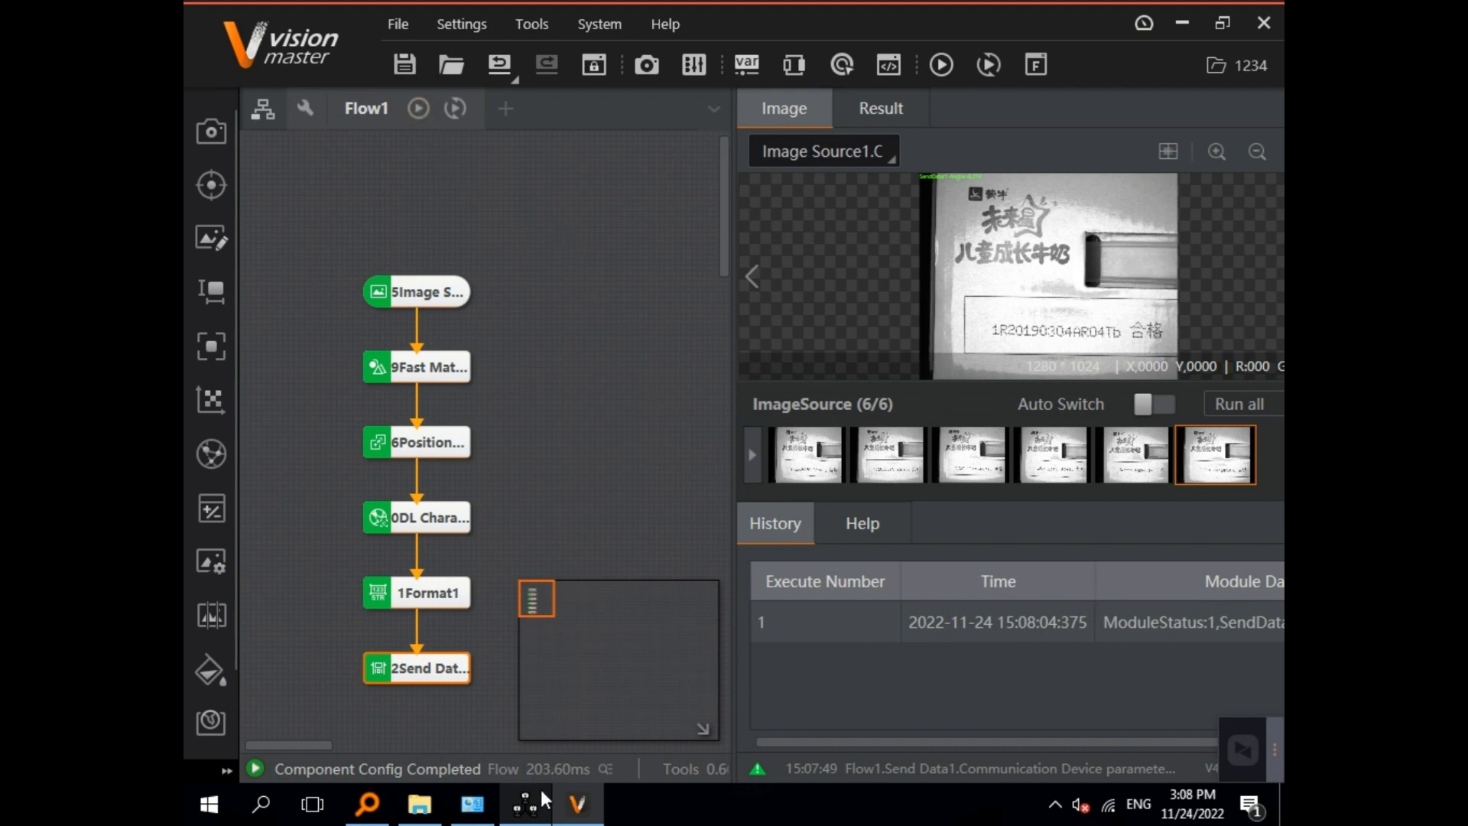
{"action": "left_click", "coordinate": [528, 803]}
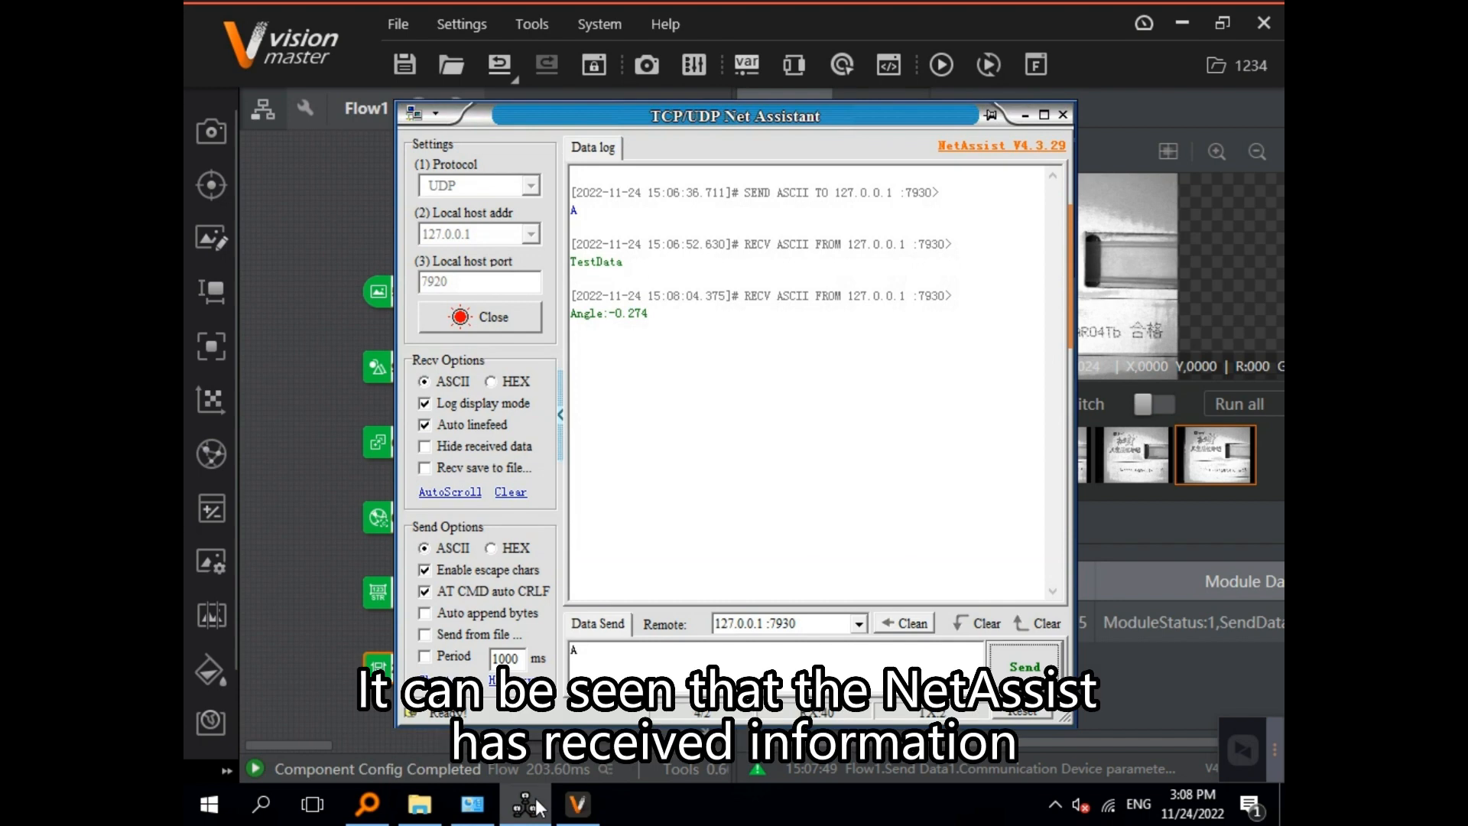